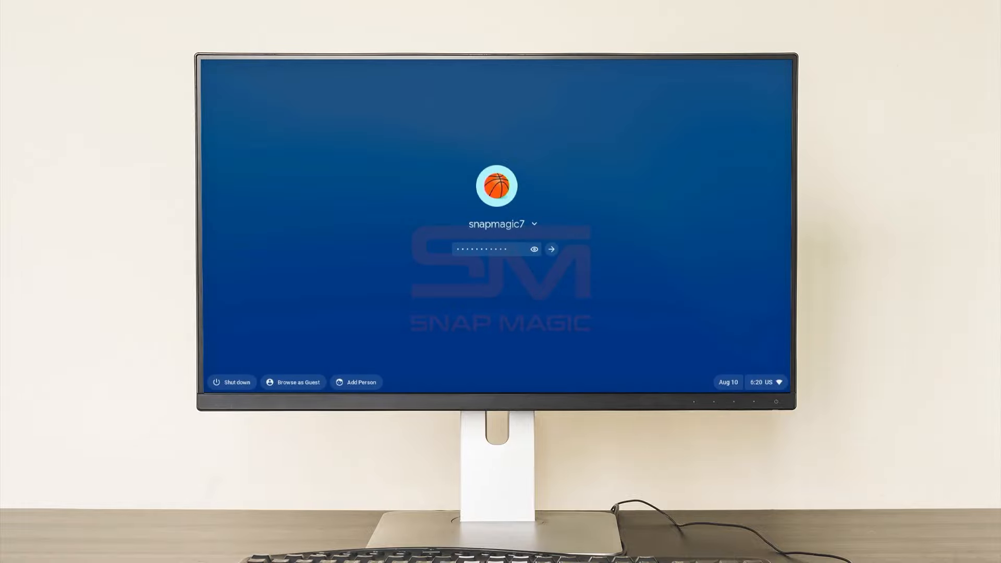
- Enter the Gigabyte BIOS and switch to Advanced Mode with CPU tweaker settings
{"action": "left_click", "coordinate": [552, 248]}
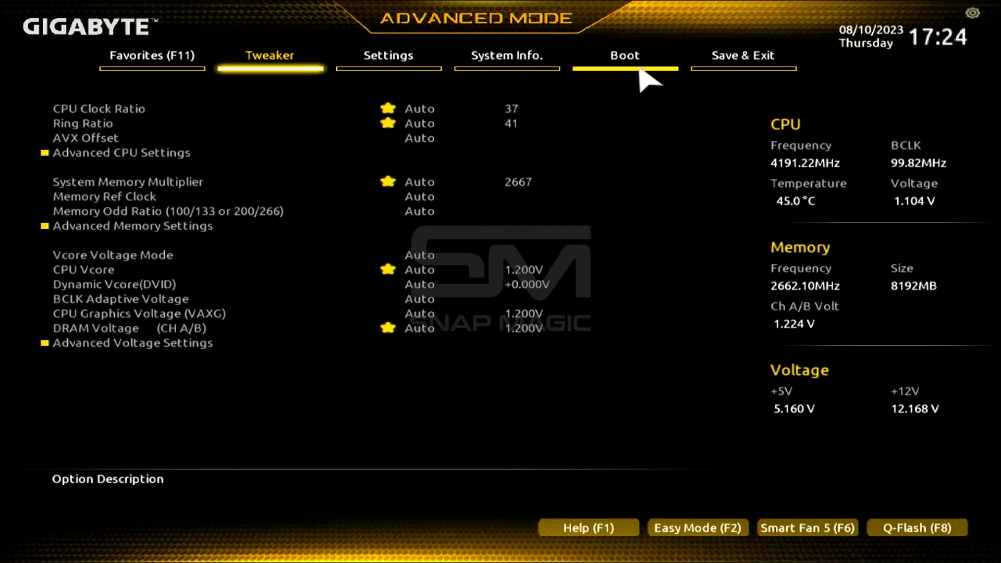
- Open the BIOS Boot tab and check the Secure Boot setting
{"action": "left_click", "coordinate": [624, 54]}
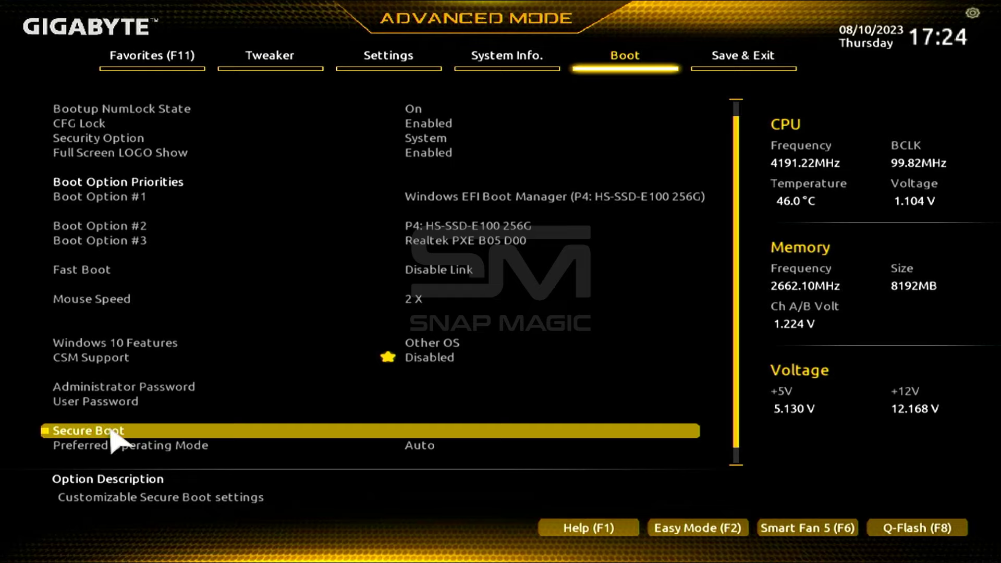
{"action": "left_click", "coordinate": [93, 430]}
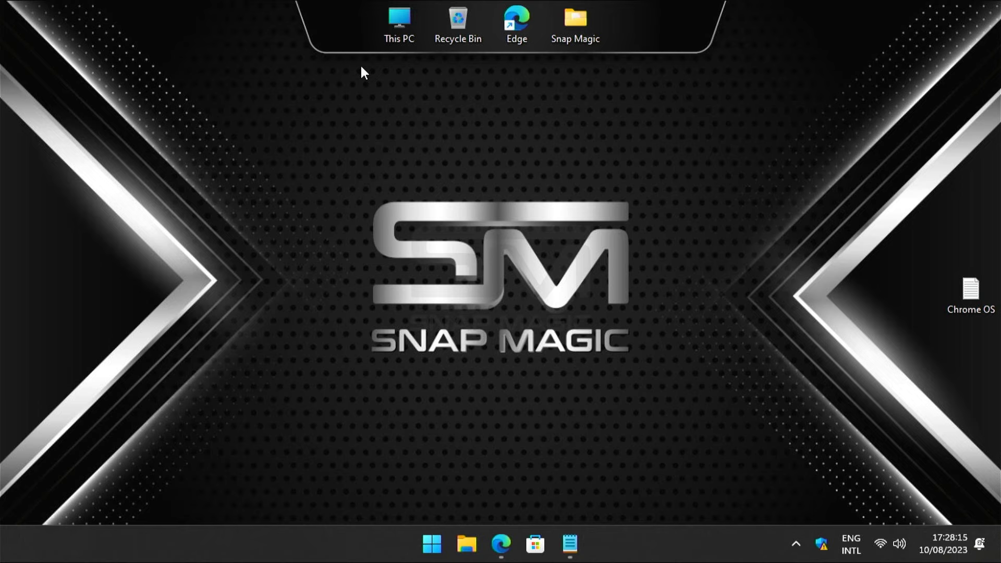
- Open Disk Management maximized and shrink C: by 40960 MB
{"action": "right_click", "coordinate": [433, 545]}
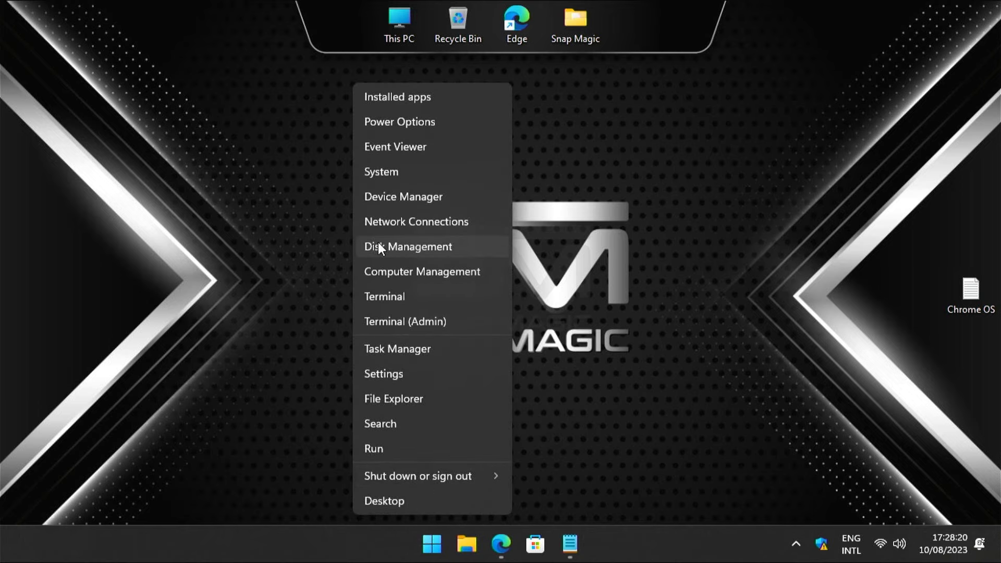
{"action": "left_click", "coordinate": [408, 246]}
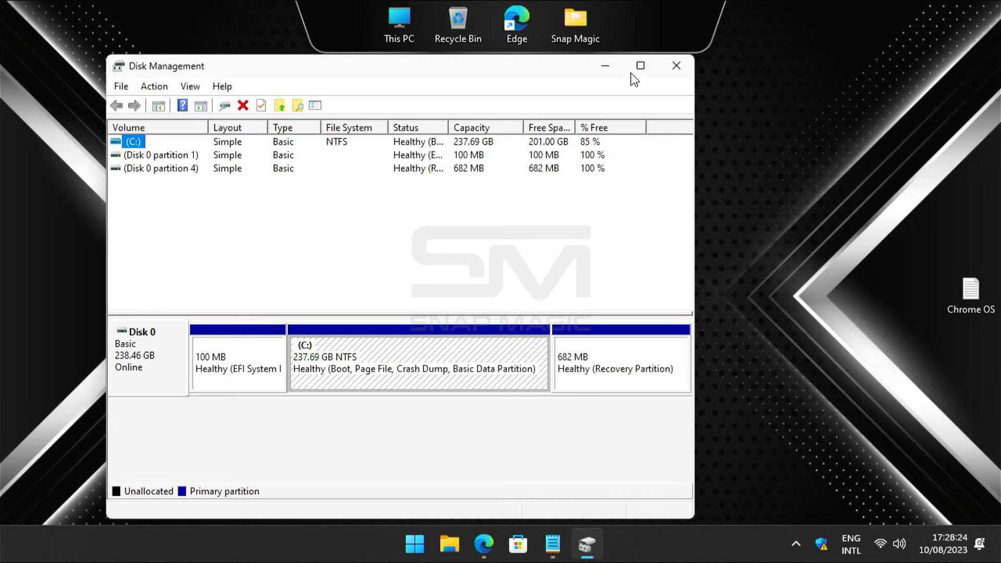
{"action": "left_click", "coordinate": [640, 65]}
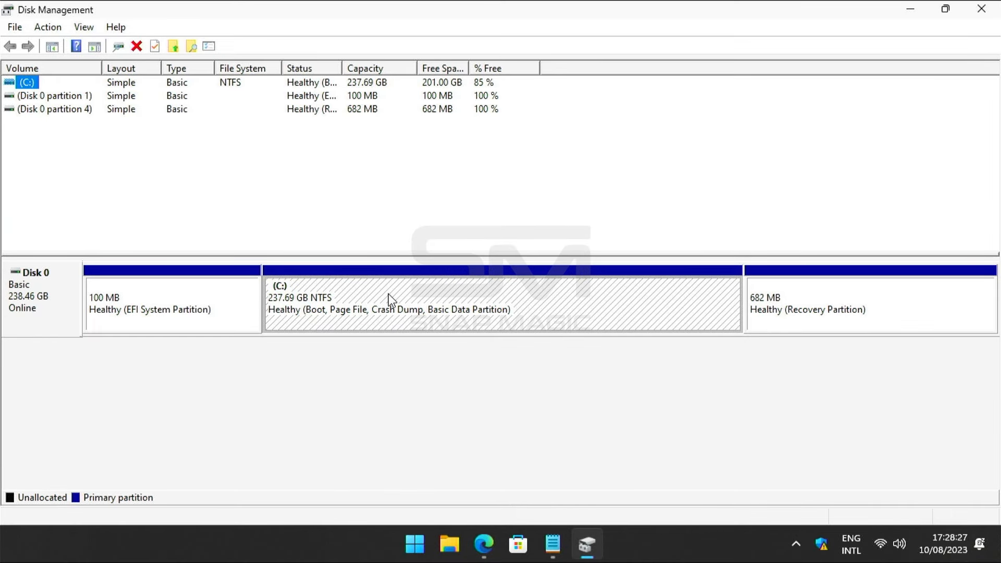
{"action": "right_click", "coordinate": [390, 298]}
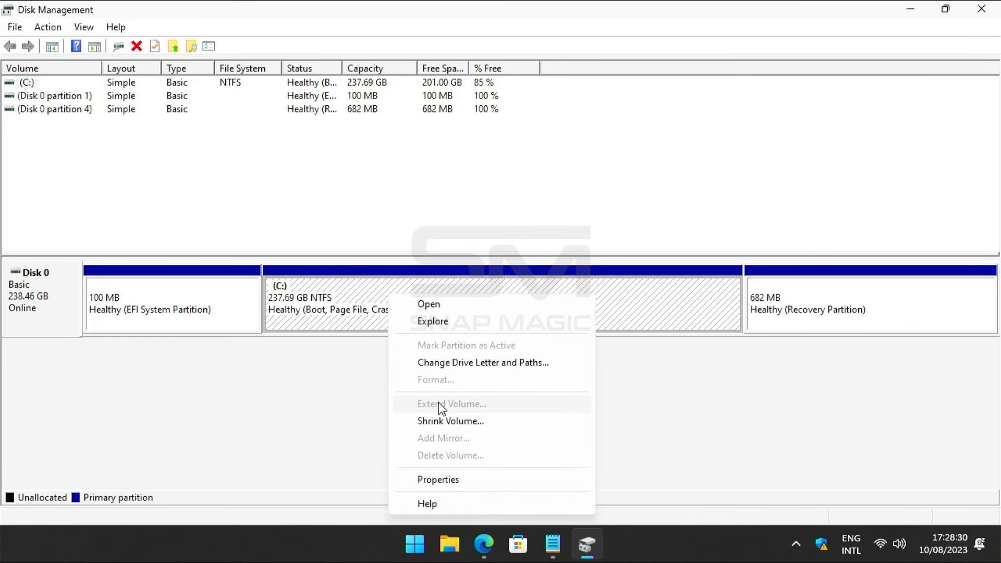
{"action": "left_click", "coordinate": [451, 420]}
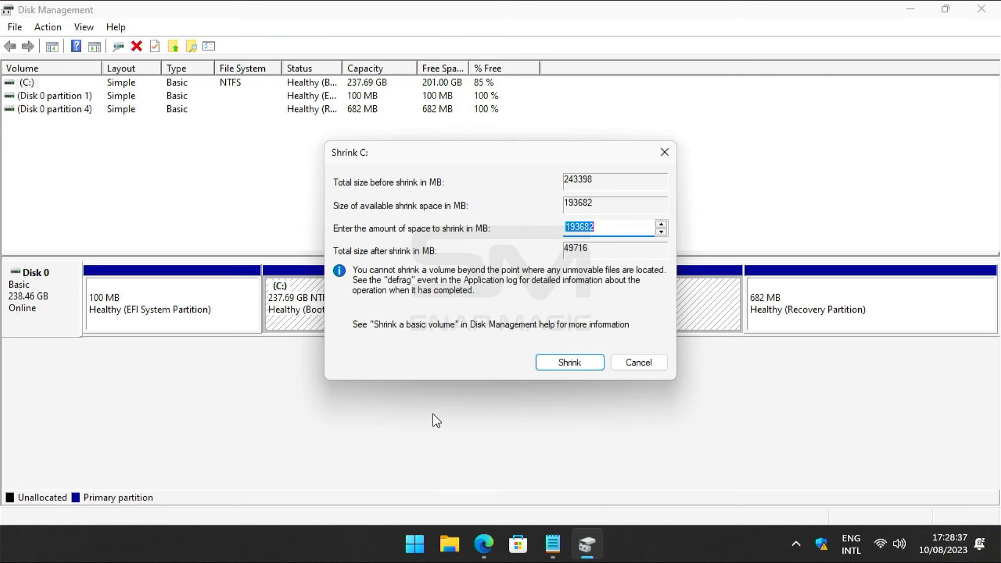
{"action": "mouse_move", "coordinate": [544, 235]}
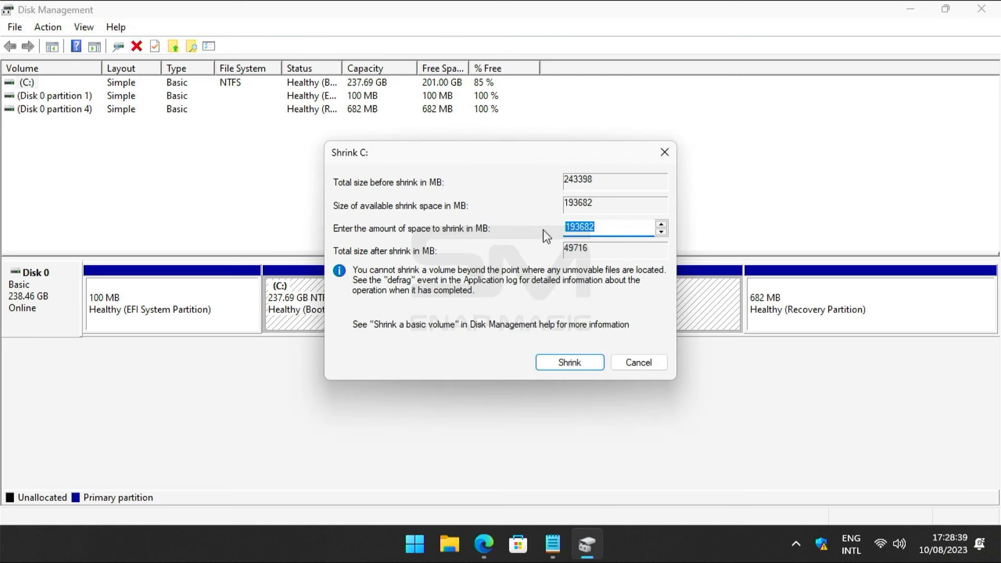
{"action": "type", "text": "40960"}
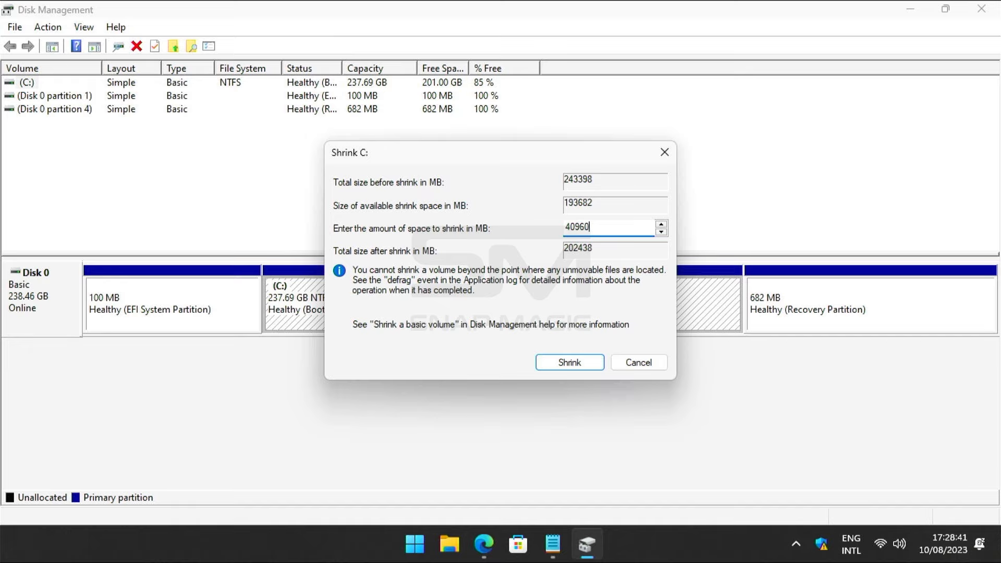
{"action": "mouse_move", "coordinate": [564, 347]}
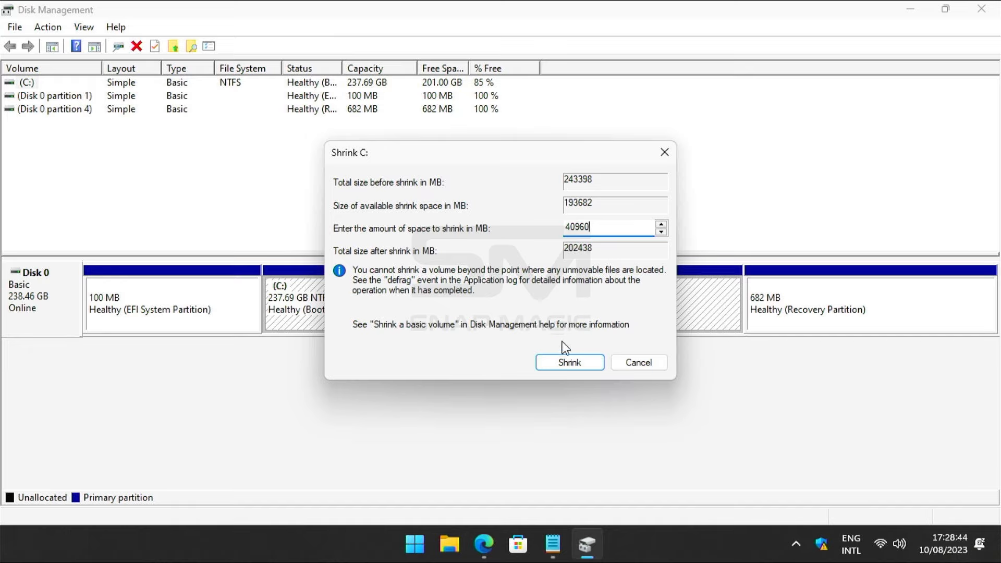
{"action": "left_click", "coordinate": [570, 363]}
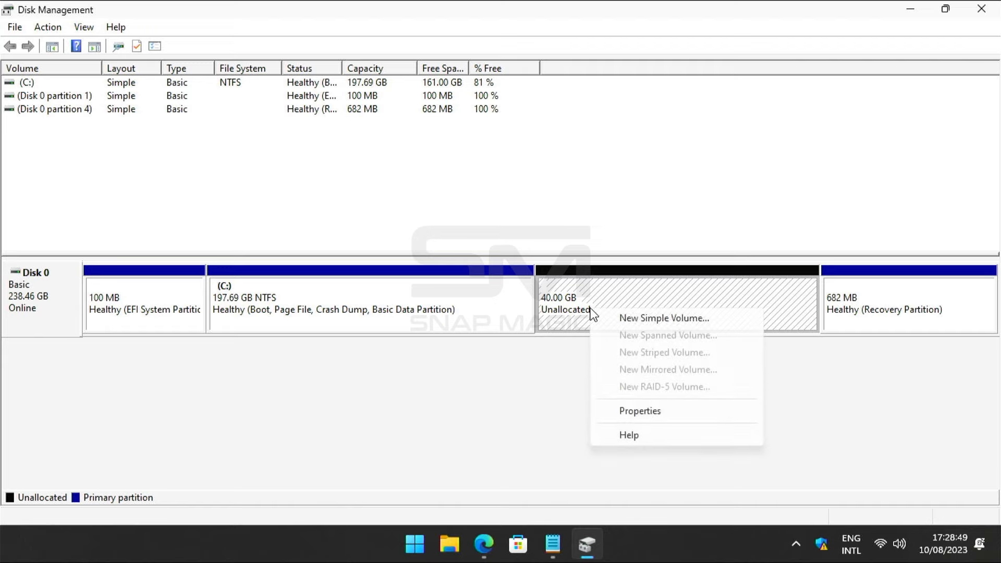
- Create a 40959 MB NTFS simple volume on the unallocated space with defaults
{"action": "left_click", "coordinate": [666, 318]}
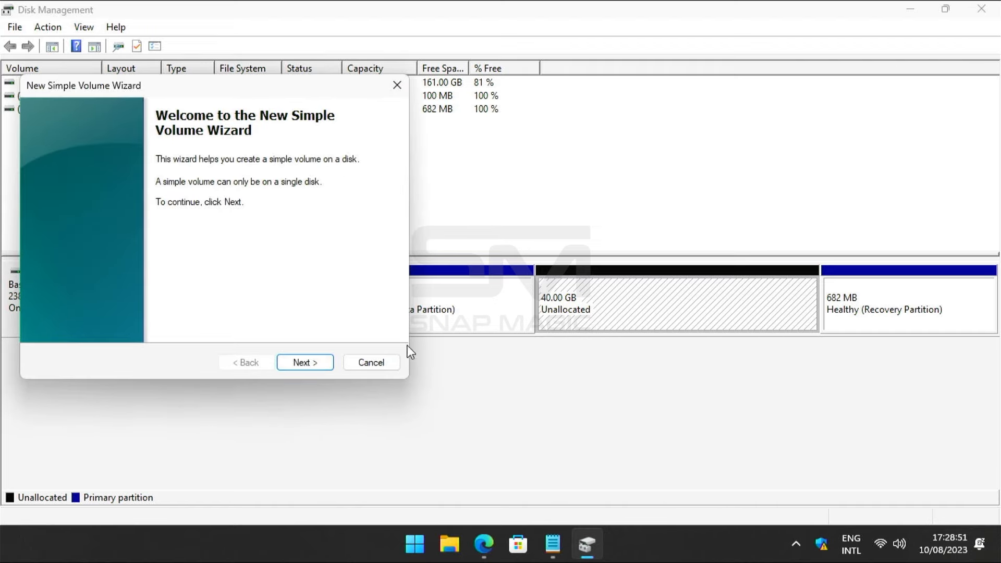
{"action": "left_click", "coordinate": [305, 363]}
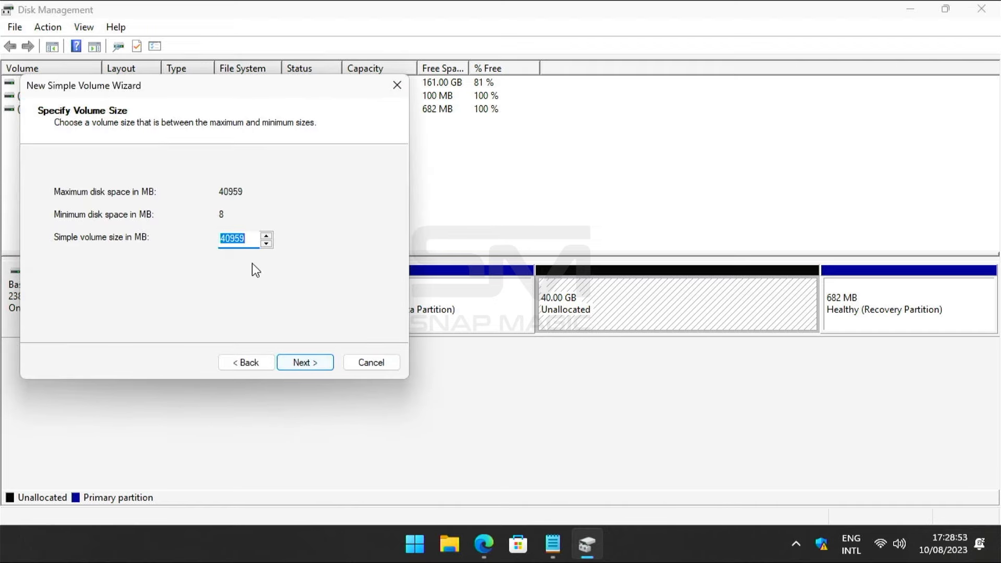
{"action": "left_click", "coordinate": [305, 363]}
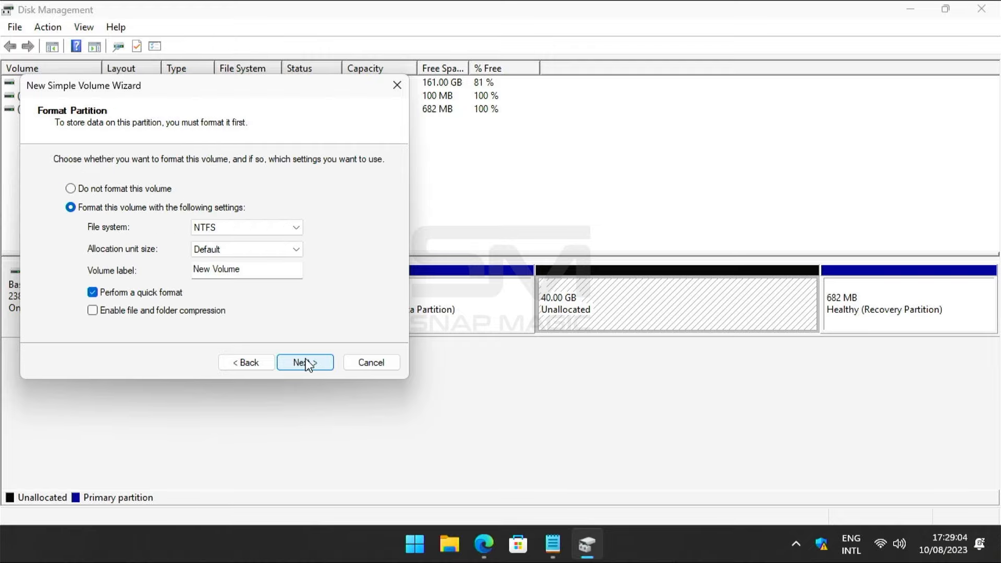
{"action": "left_click", "coordinate": [305, 362]}
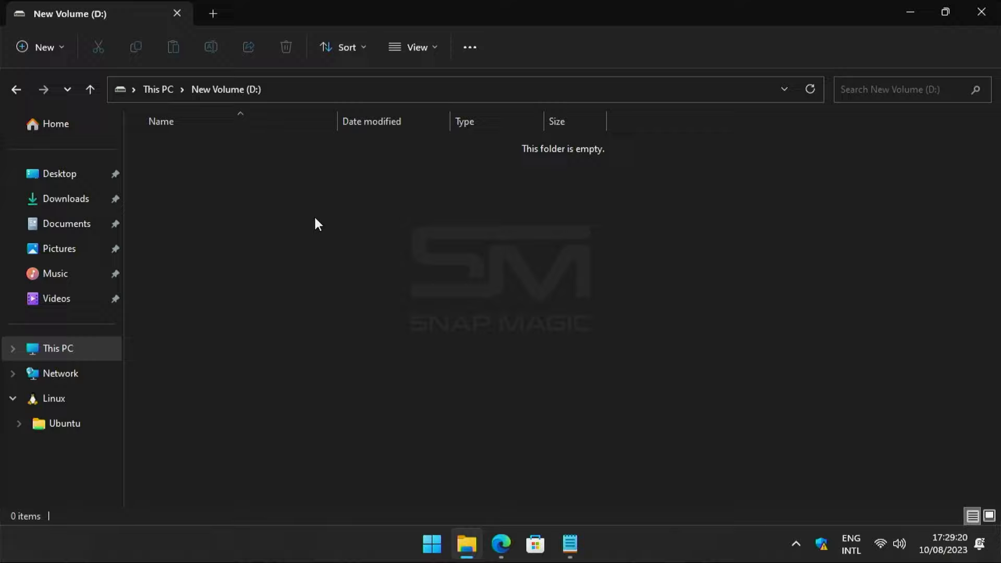
- Create a new folder on the empty New Volume (D:)
{"action": "right_click", "coordinate": [318, 224]}
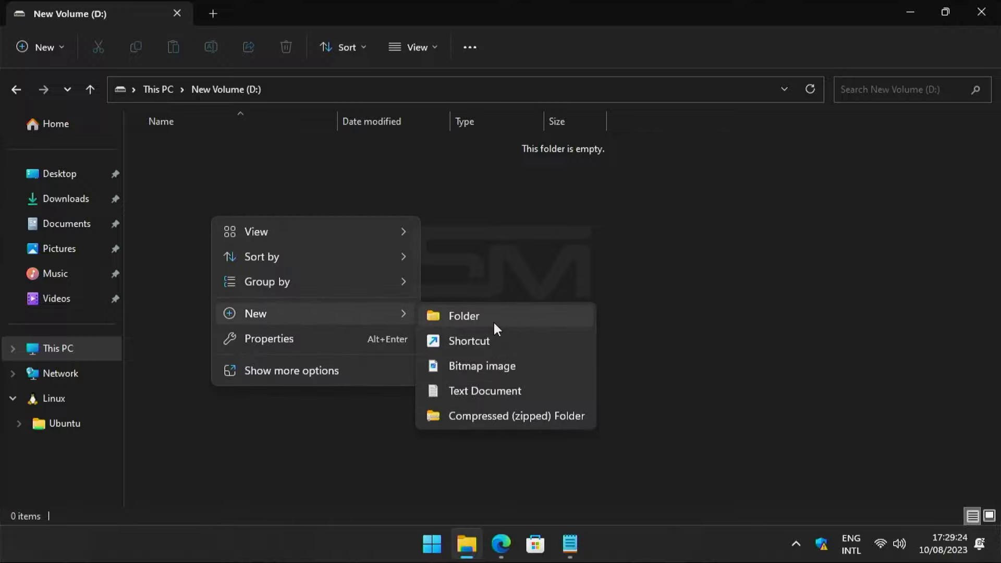
{"action": "left_click", "coordinate": [464, 316]}
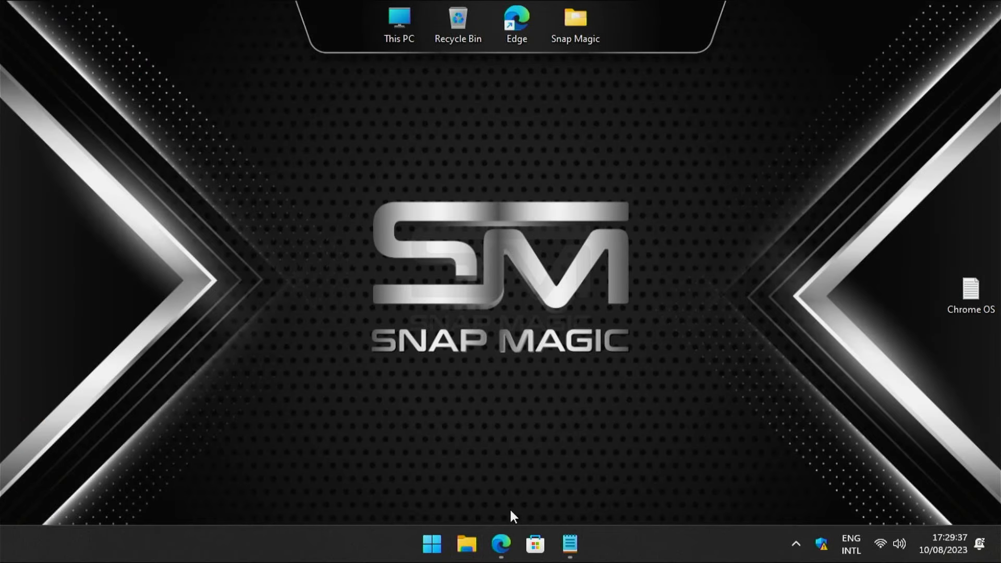
- Download the brunch_r114_stable_20230716.tar.gz release archive in Edge
{"action": "left_click", "coordinate": [499, 545]}
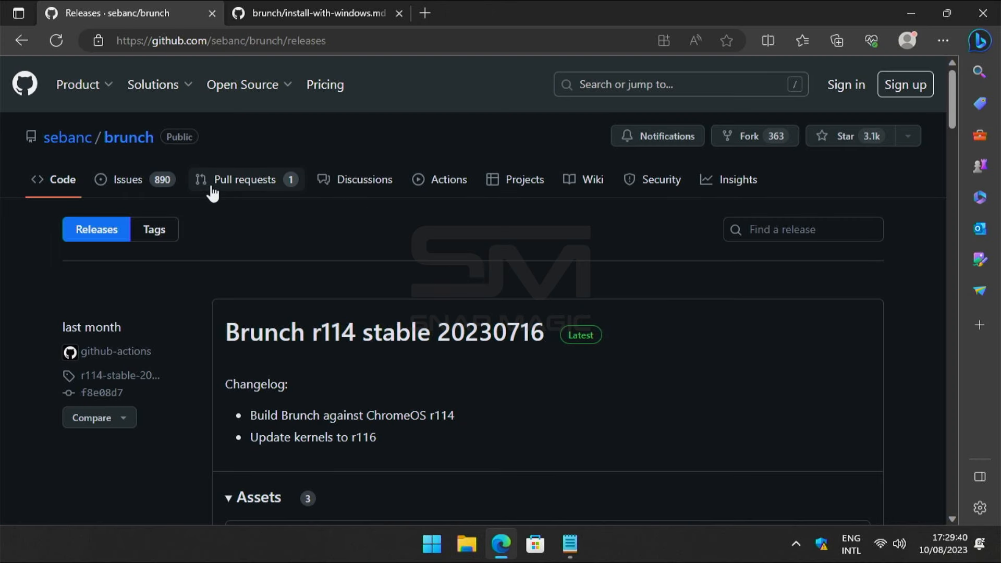
{"action": "left_click", "coordinate": [221, 41]}
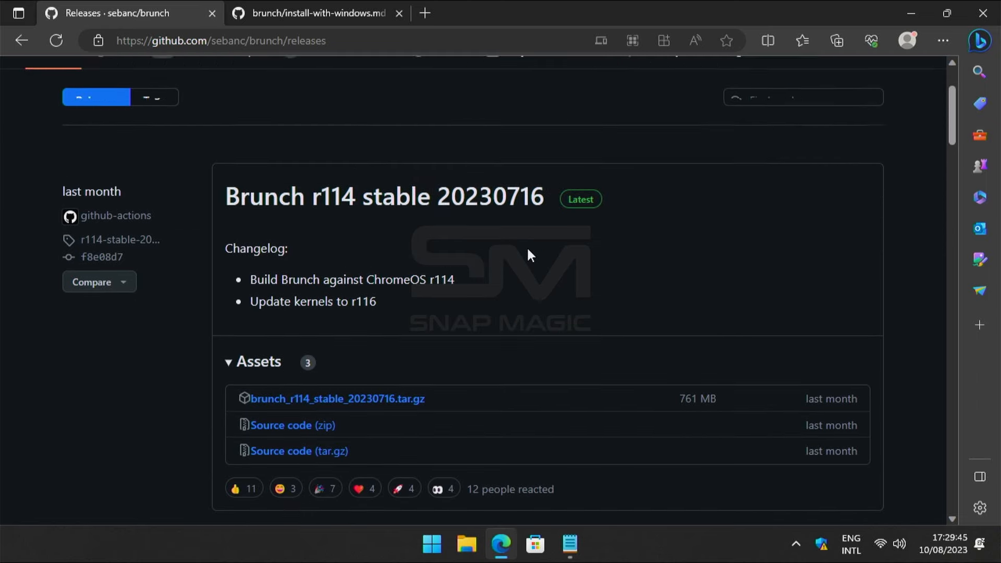
{"action": "left_click", "coordinate": [339, 395]}
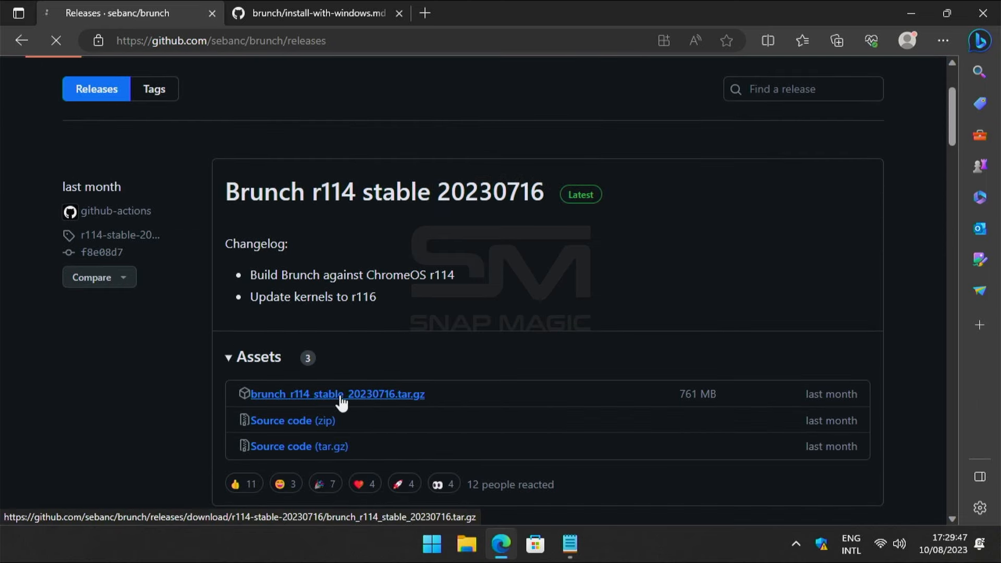
{"action": "left_click", "coordinate": [338, 394]}
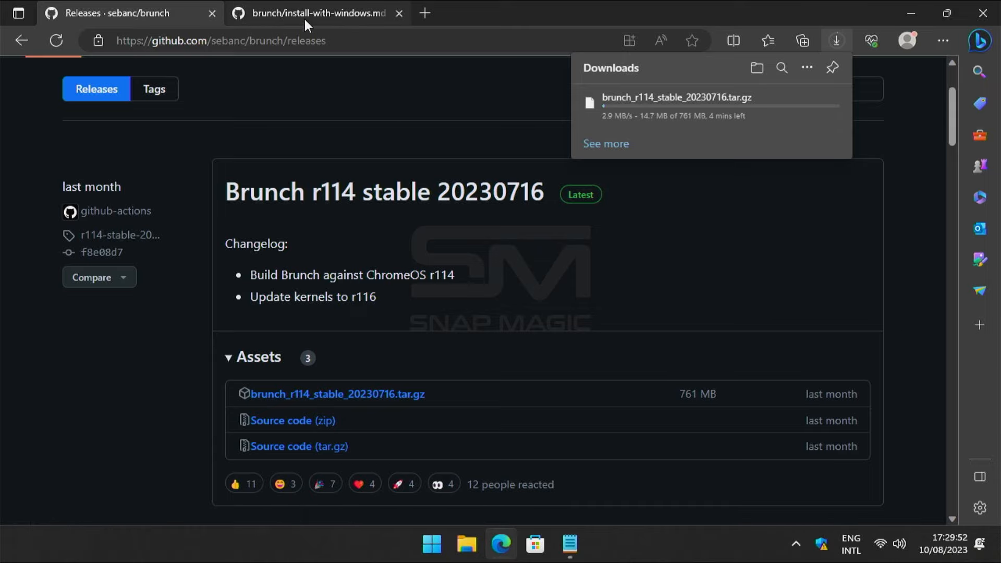
- Follow the install-with-windows guide's jinlon link to the cros.tech recovery page
{"action": "left_click", "coordinate": [316, 13]}
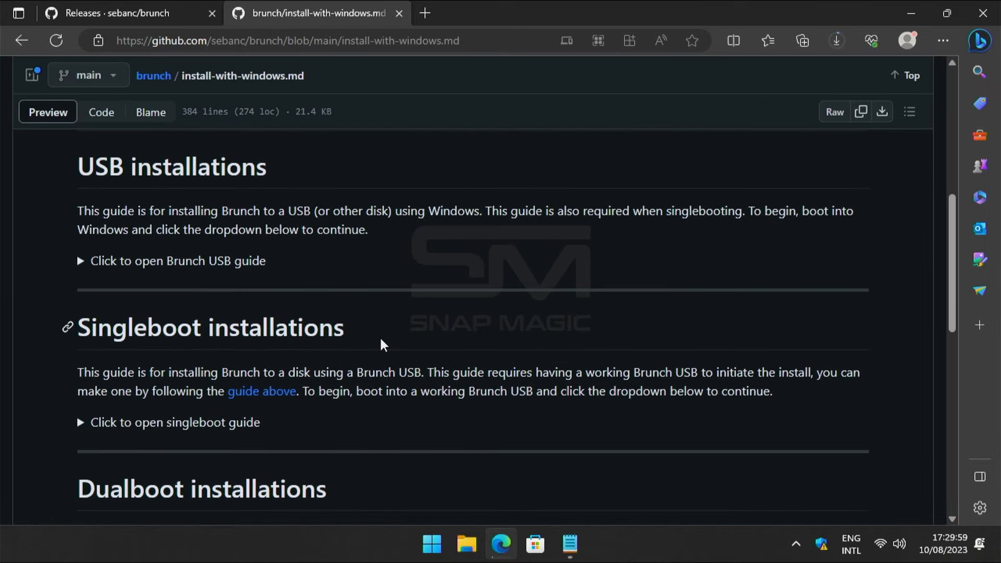
{"action": "scroll", "scroll_direction": "down", "scroll_amount": 3}
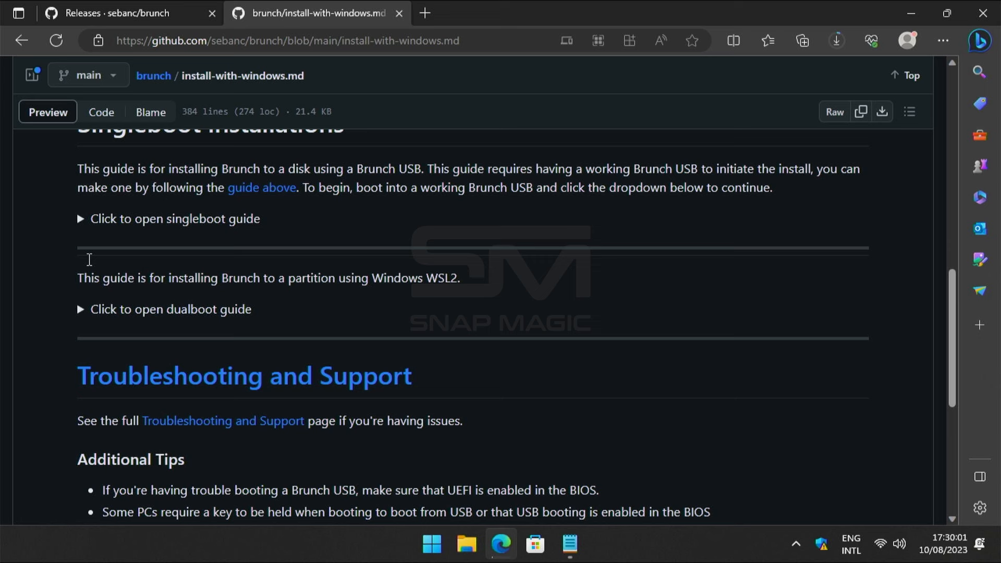
{"action": "scroll", "scroll_direction": "down", "scroll_amount": 3}
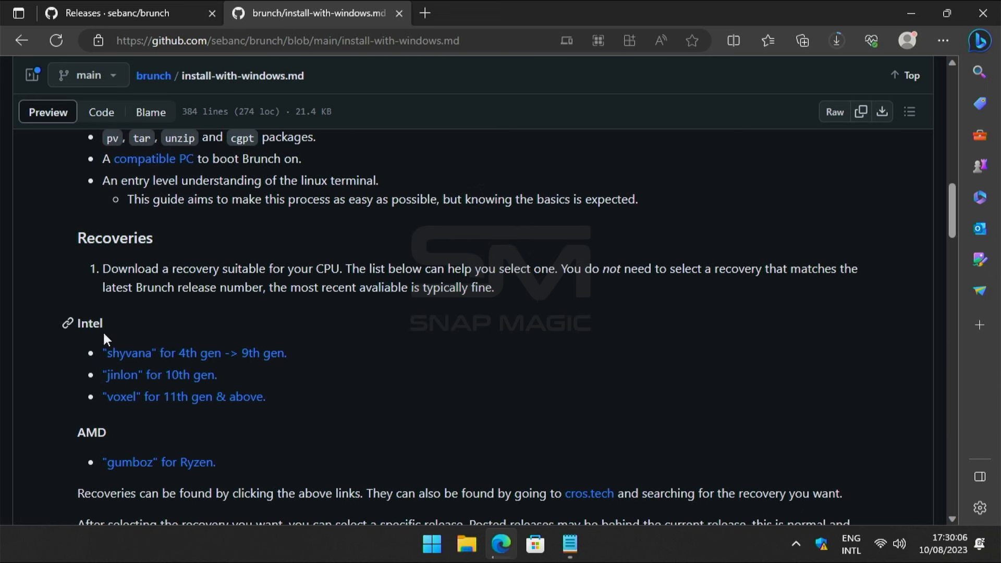
{"action": "mouse_move", "coordinate": [185, 340]}
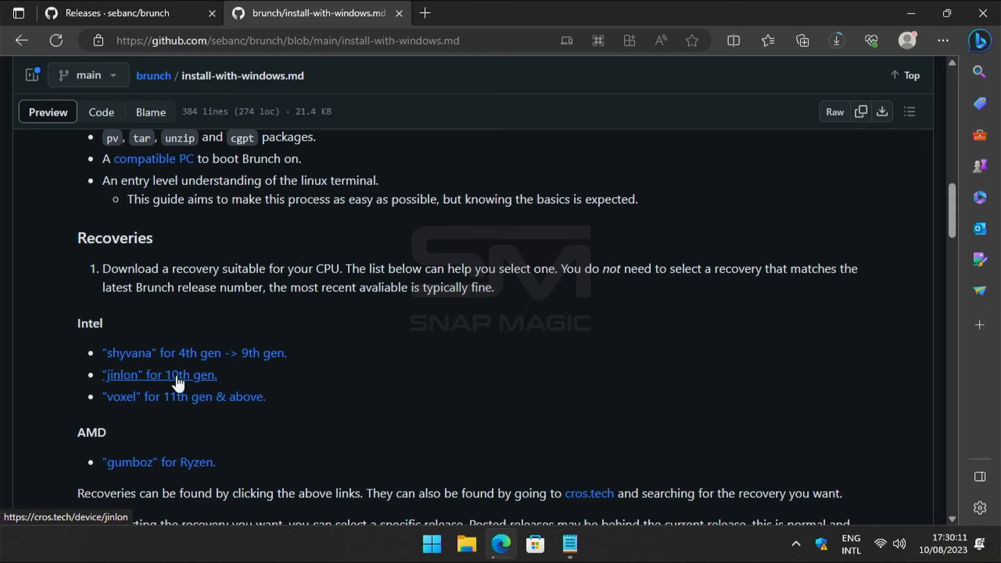
{"action": "left_click", "coordinate": [160, 375]}
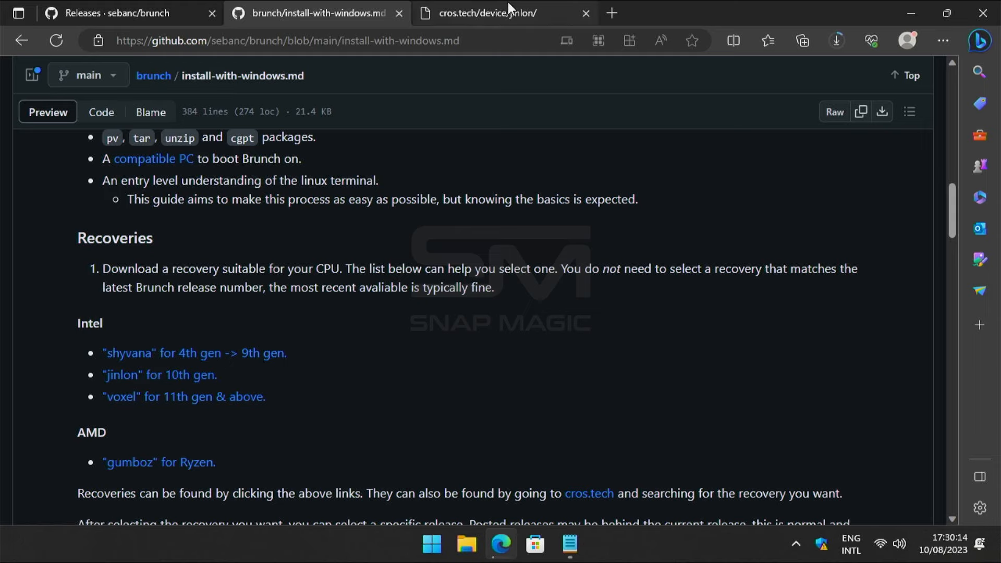
{"action": "left_click", "coordinate": [497, 13]}
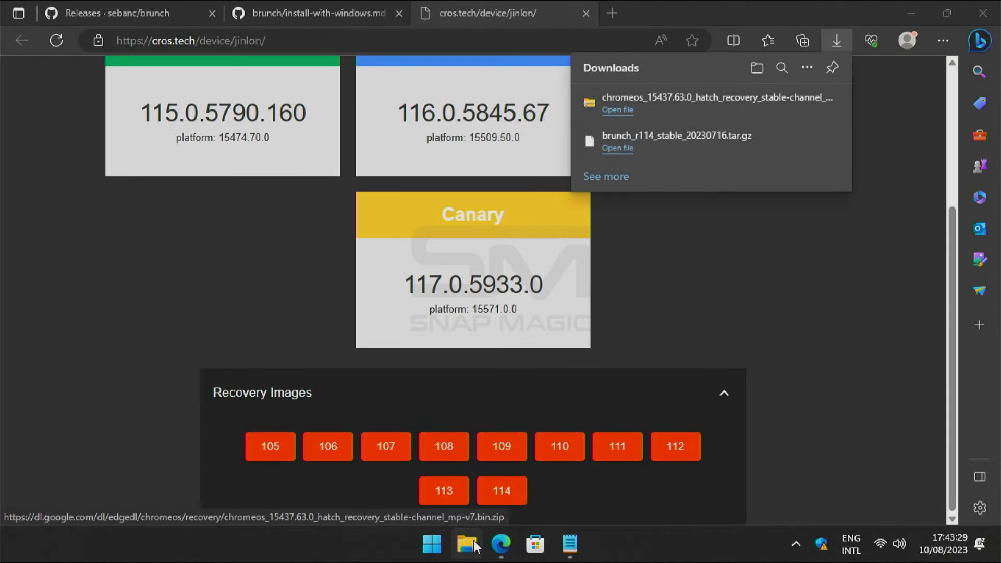
- Rename the Brunch archive in Downloads to brunch, dropping the version text
{"action": "left_click", "coordinate": [467, 546]}
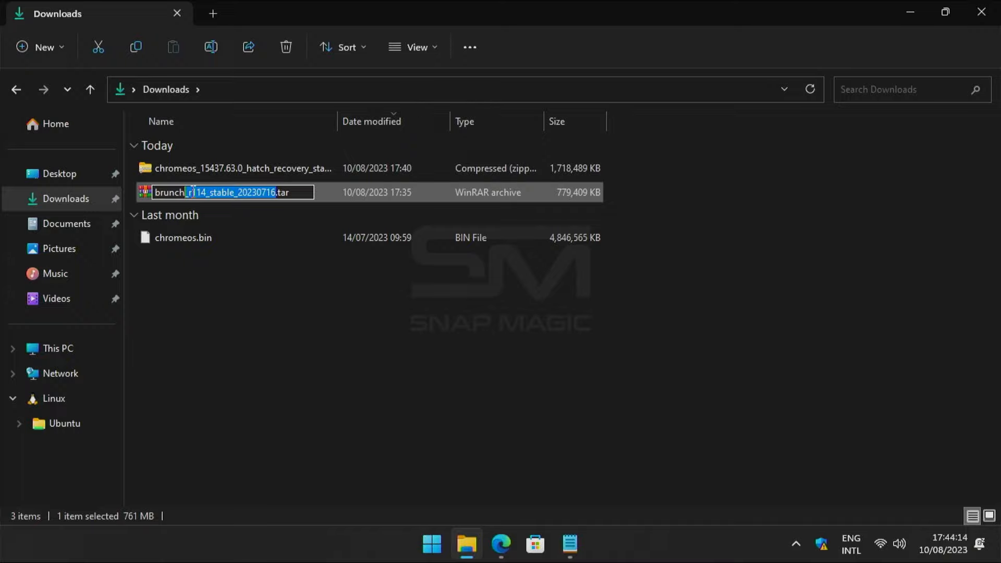
{"action": "key", "text": "Enter"}
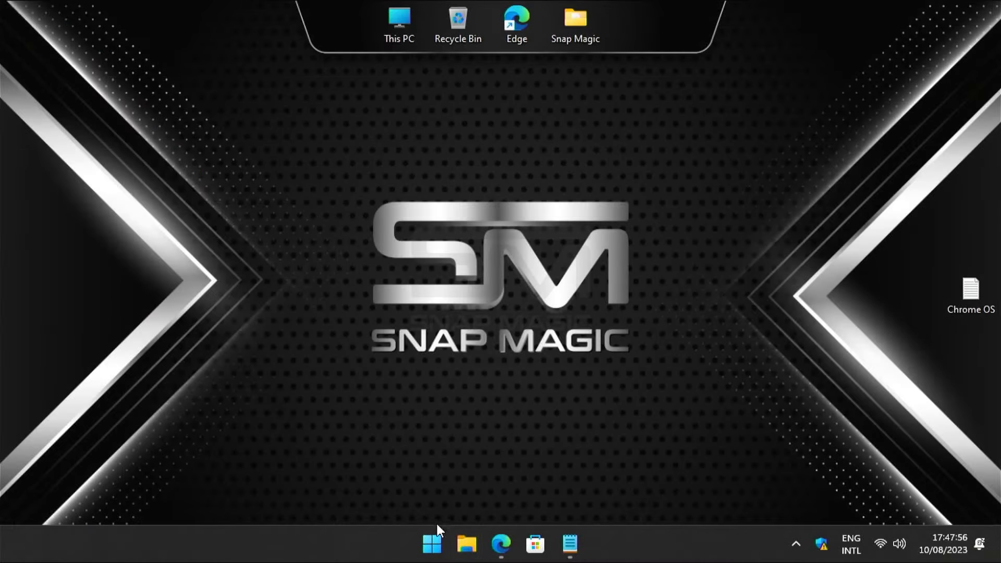
- Search for ubuntu and run Ubuntu as administrator
{"action": "left_click", "coordinate": [429, 544]}
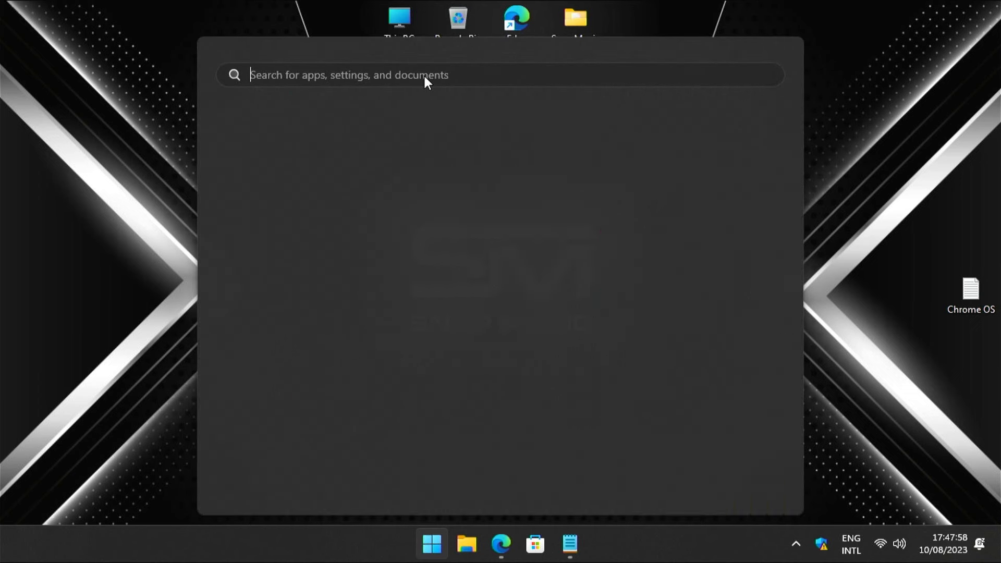
{"action": "type", "text": "ubuntu"}
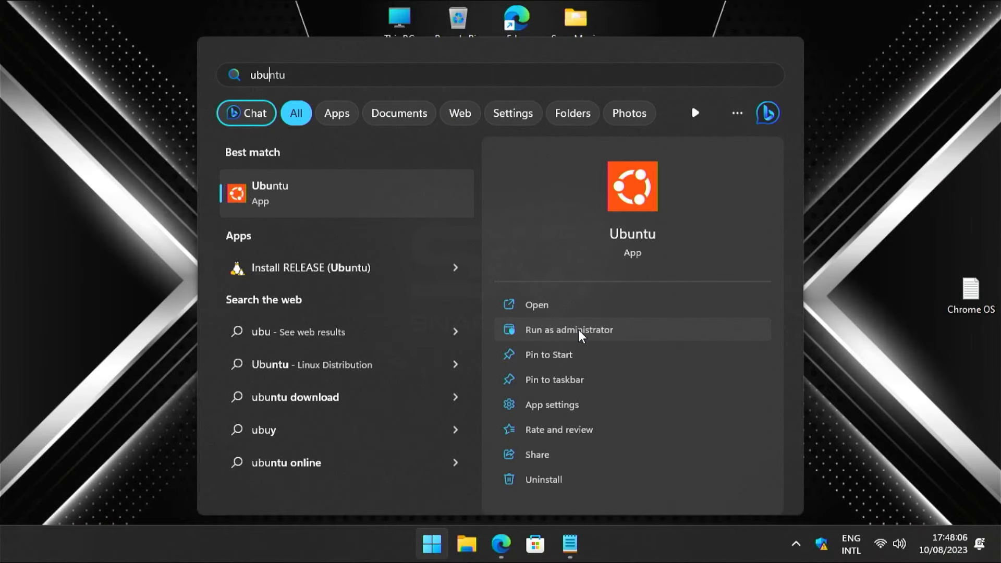
{"action": "left_click", "coordinate": [569, 330]}
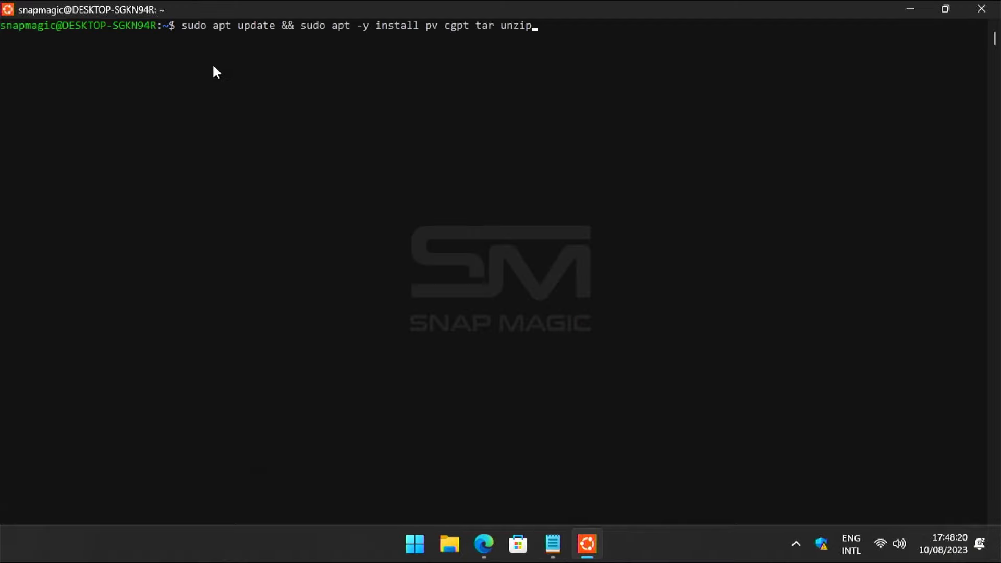
- Run apt update installing pv, cgpt, tar and unzip, then add the universe repository
{"action": "key", "text": "Return"}
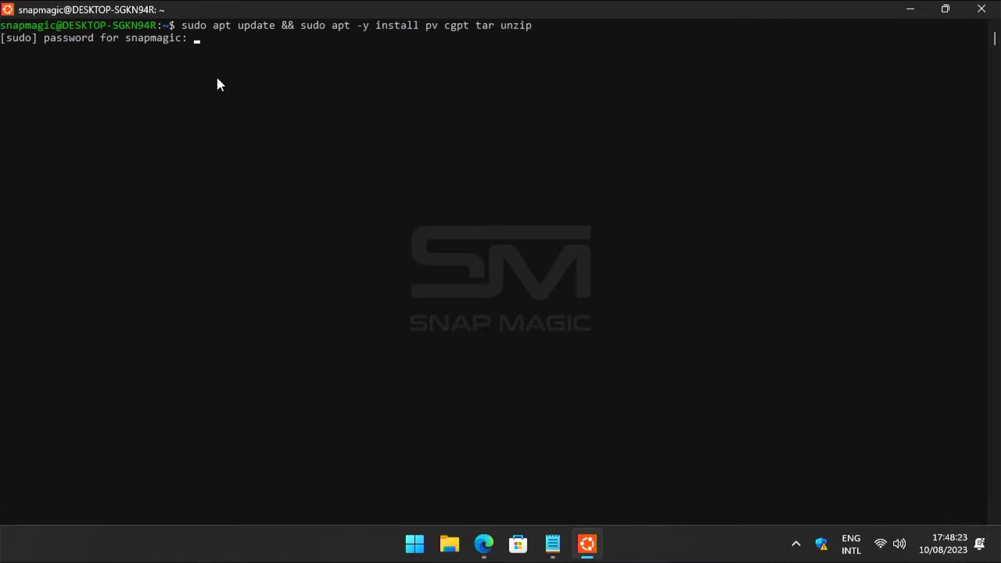
{"action": "key", "text": "Enter"}
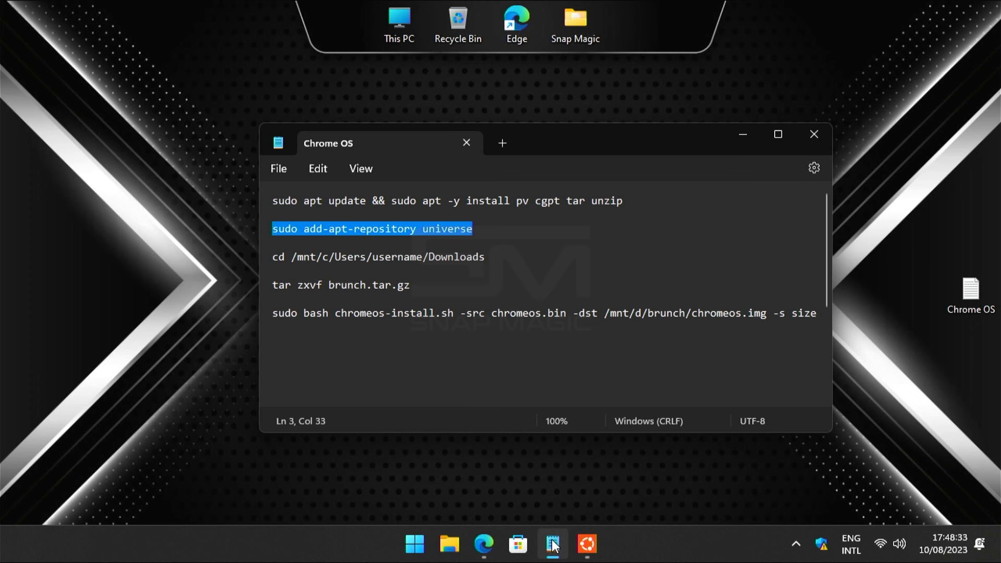
{"action": "left_click", "coordinate": [588, 544]}
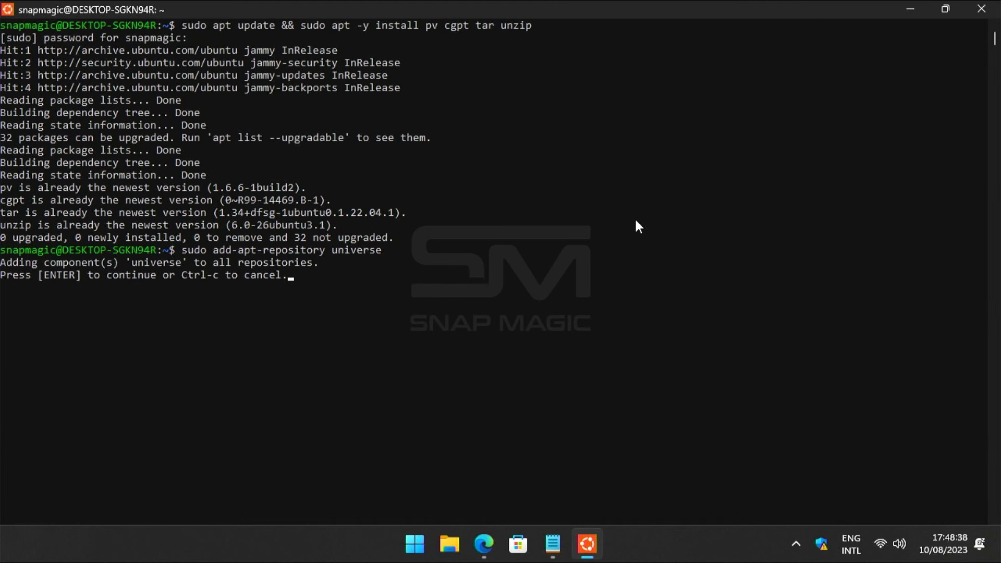
{"action": "key", "text": "enter"}
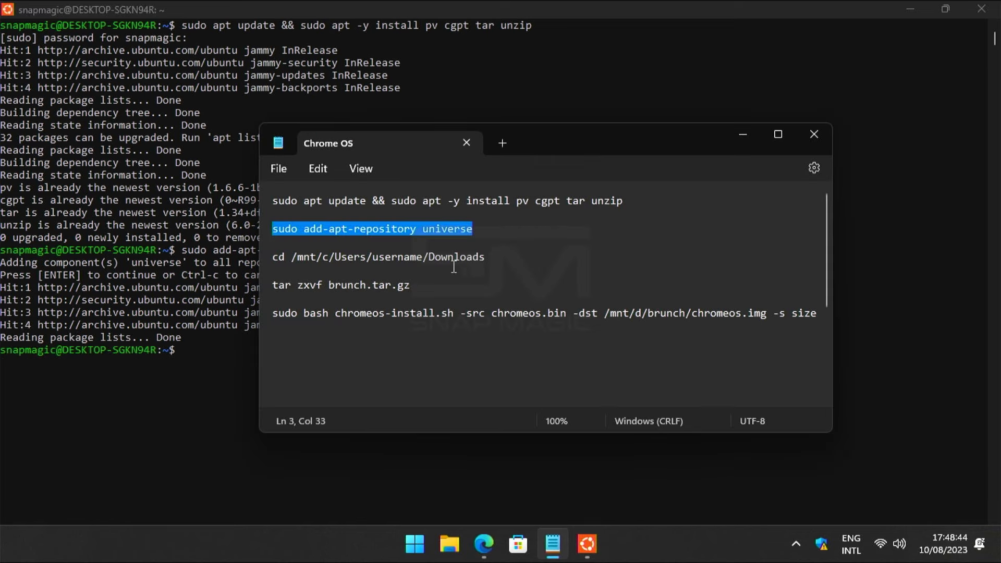
{"action": "right_click", "coordinate": [299, 263]}
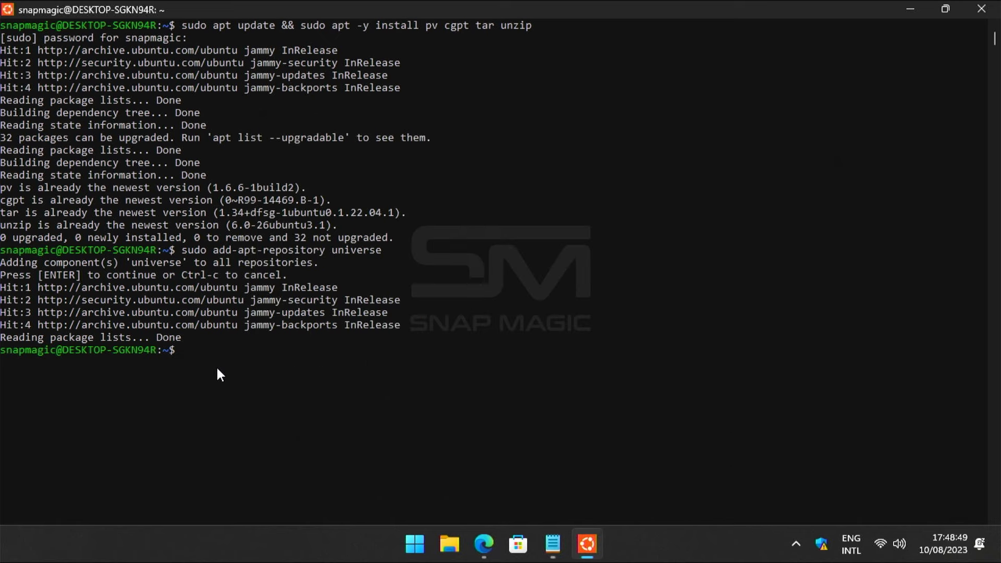
- Change to /mnt/c/Users/username/Downloads and extract brunch.tar.gz
{"action": "type", "text": "cd /mnt/c/Users/username/Downloads"}
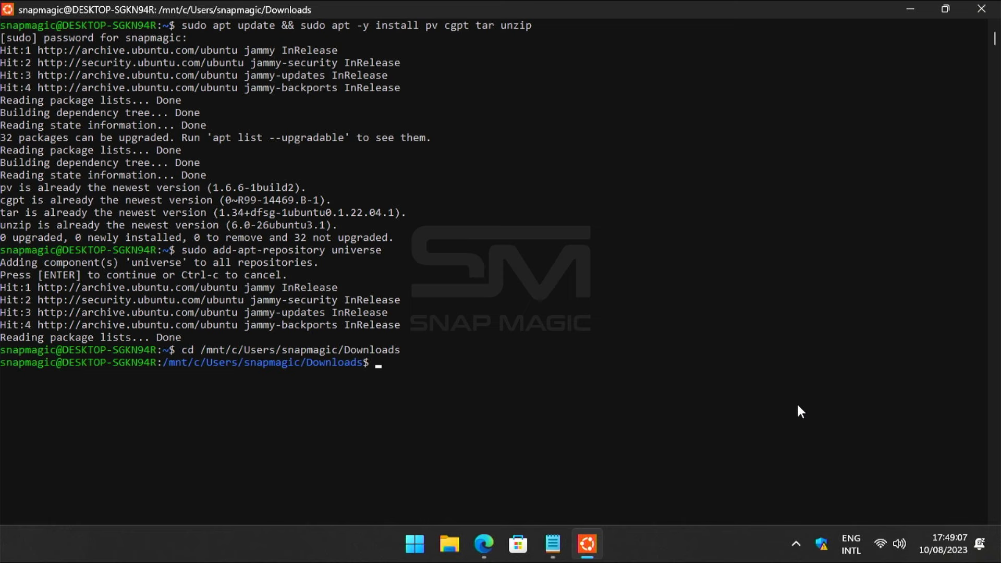
{"action": "left_click", "coordinate": [553, 544]}
{"action": "type", "text": "tar zxvf brunch.tar.gz"}
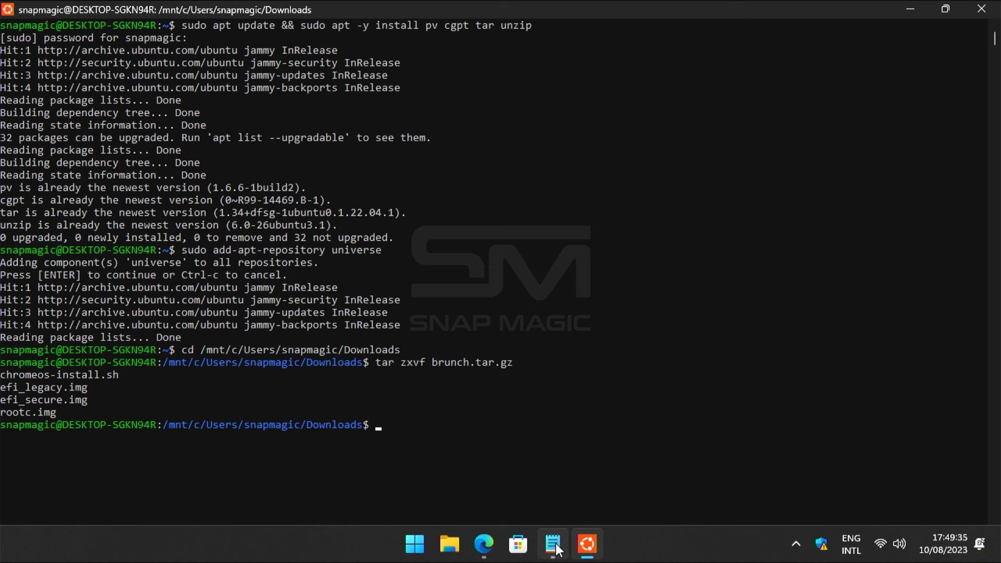
{"action": "left_click", "coordinate": [552, 545]}
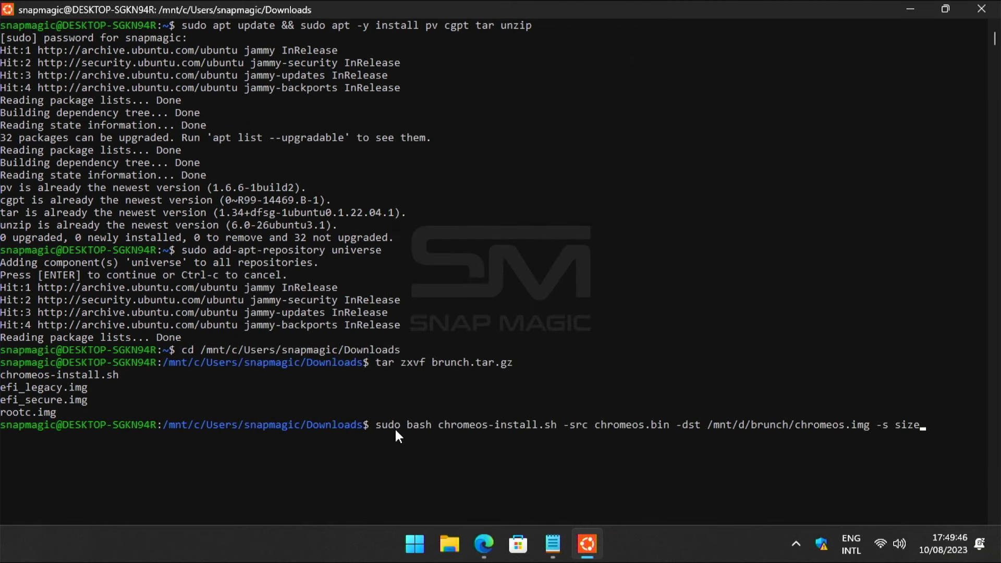
- Set the chromeos-install.sh image size to 32 and verify the brunch folder on D:
{"action": "key", "text": "Backspace"}
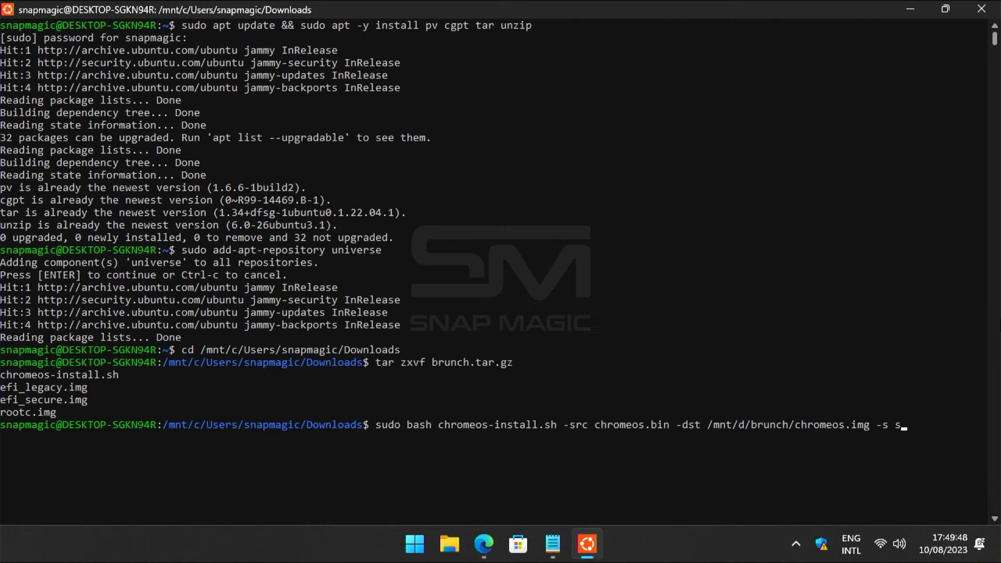
{"action": "key", "text": "Backspace"}
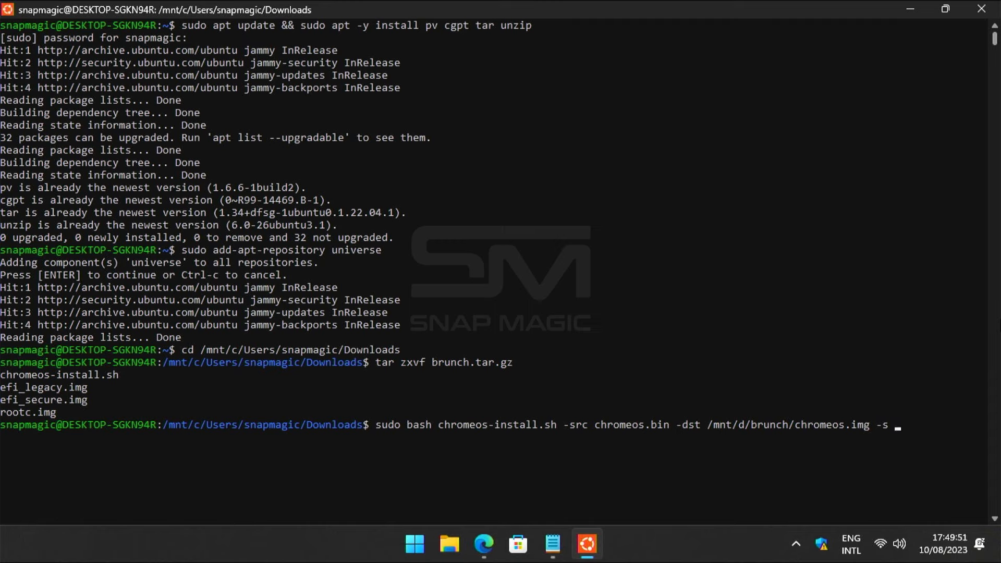
{"action": "type", "text": "32"}
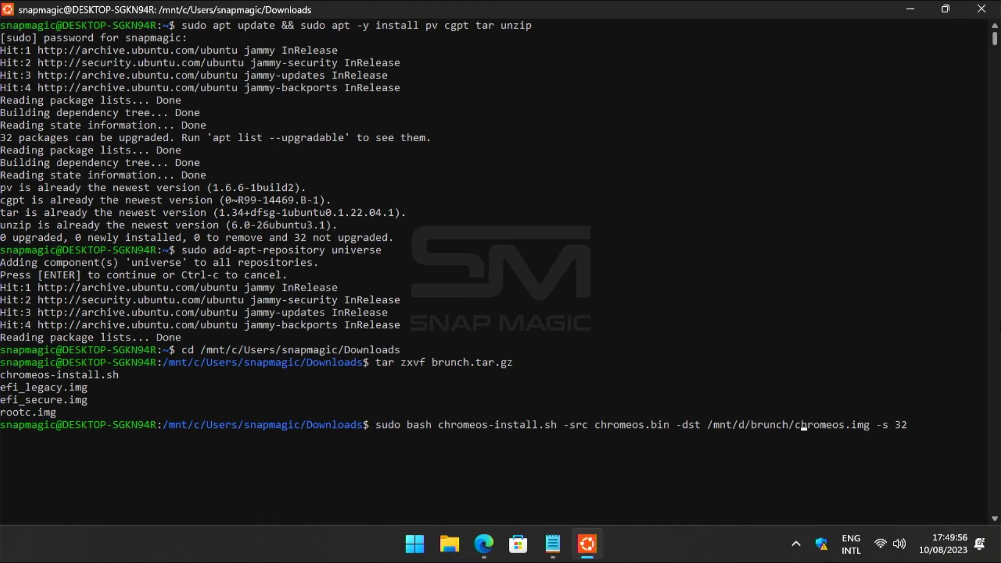
{"action": "mouse_move", "coordinate": [716, 434]}
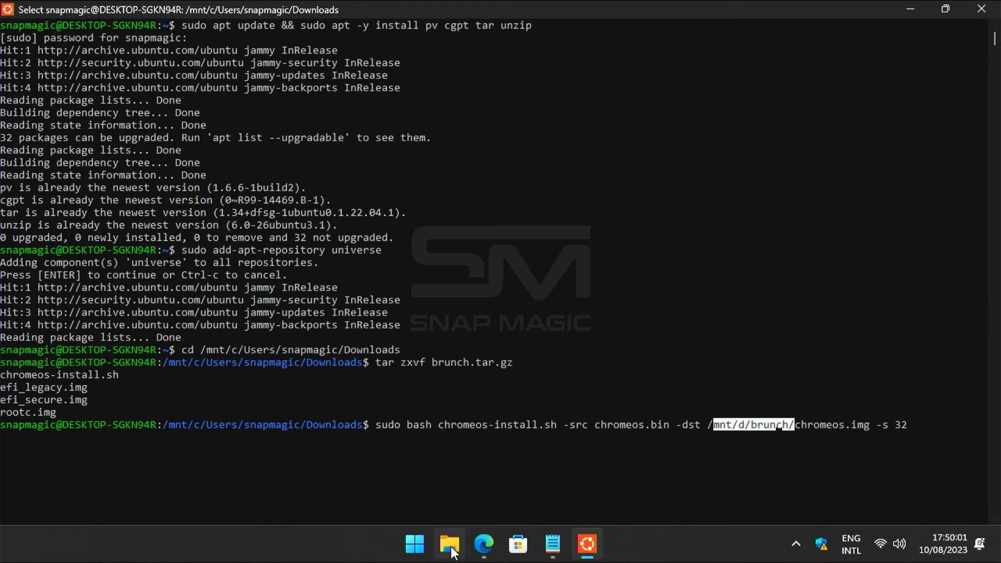
{"action": "left_click", "coordinate": [448, 543]}
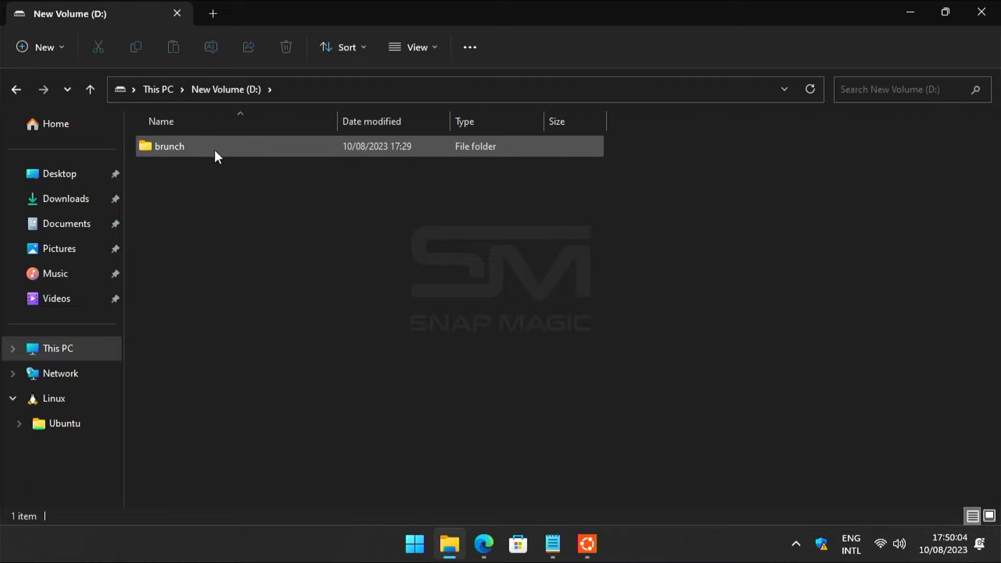
{"action": "double_click", "coordinate": [169, 146]}
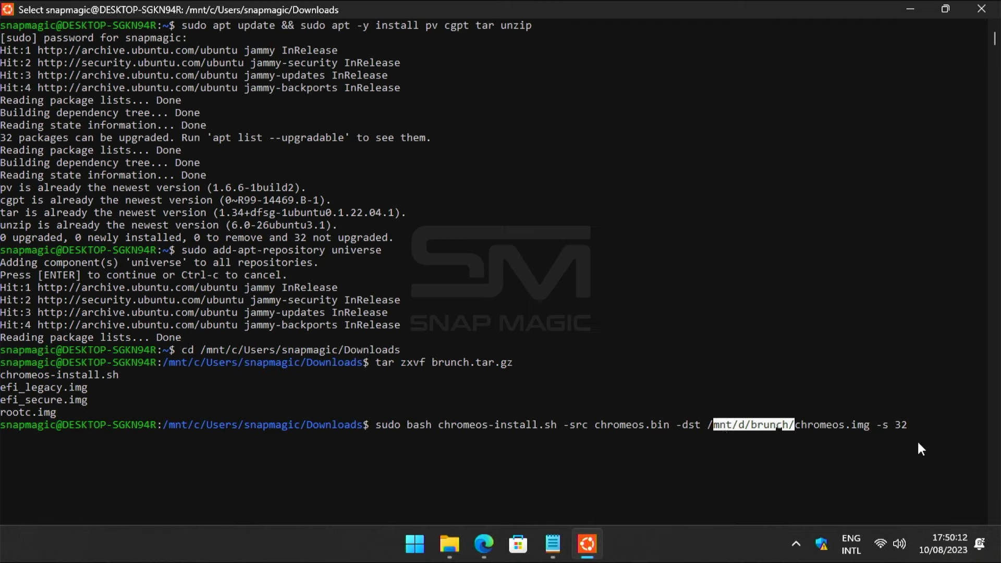
{"action": "mouse_move", "coordinate": [924, 435]}
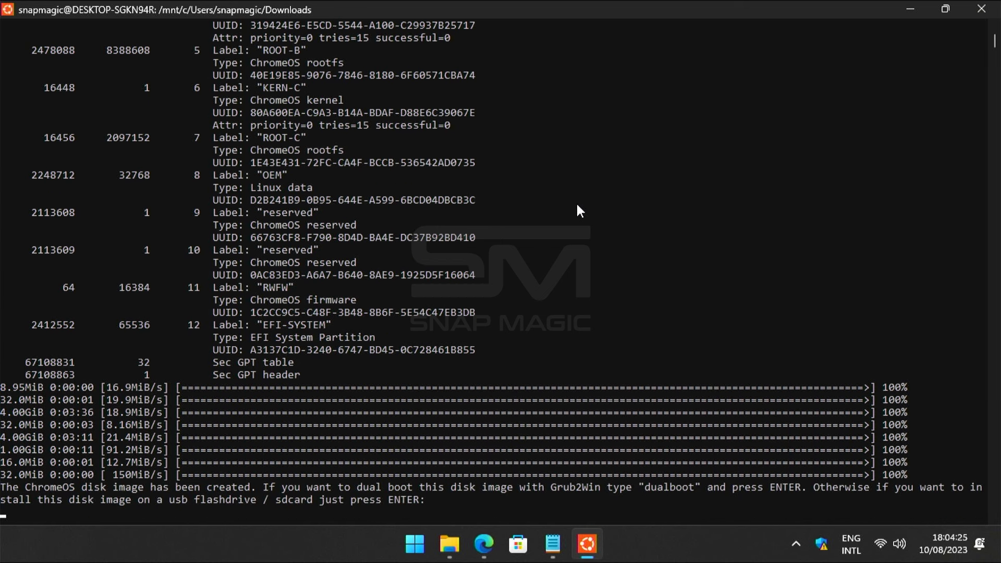
{"action": "mouse_move", "coordinate": [599, 520]}
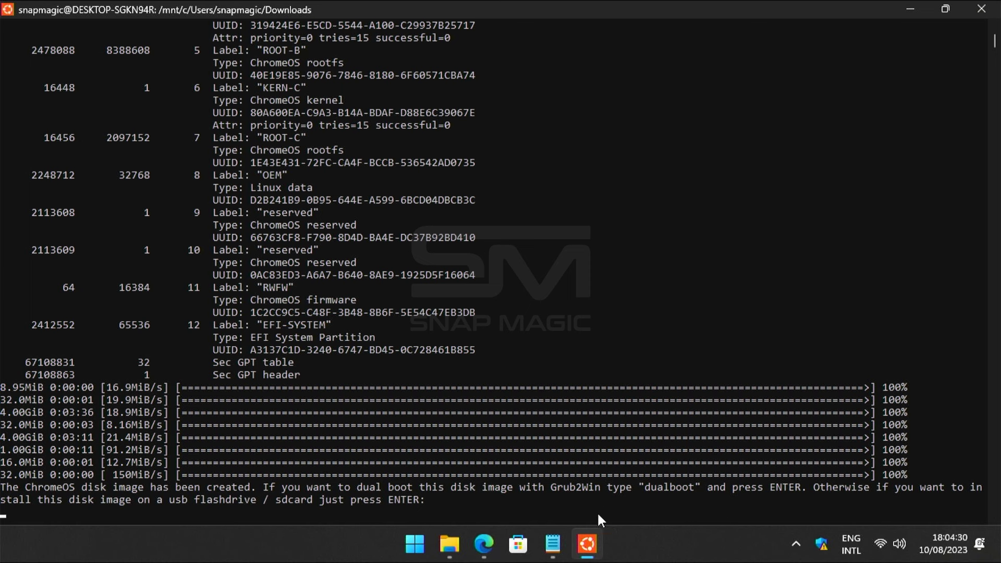
- Choose dualboot and highlight the 'Disable hibernation' reminder in the output
{"action": "type", "text": "dualboot"}
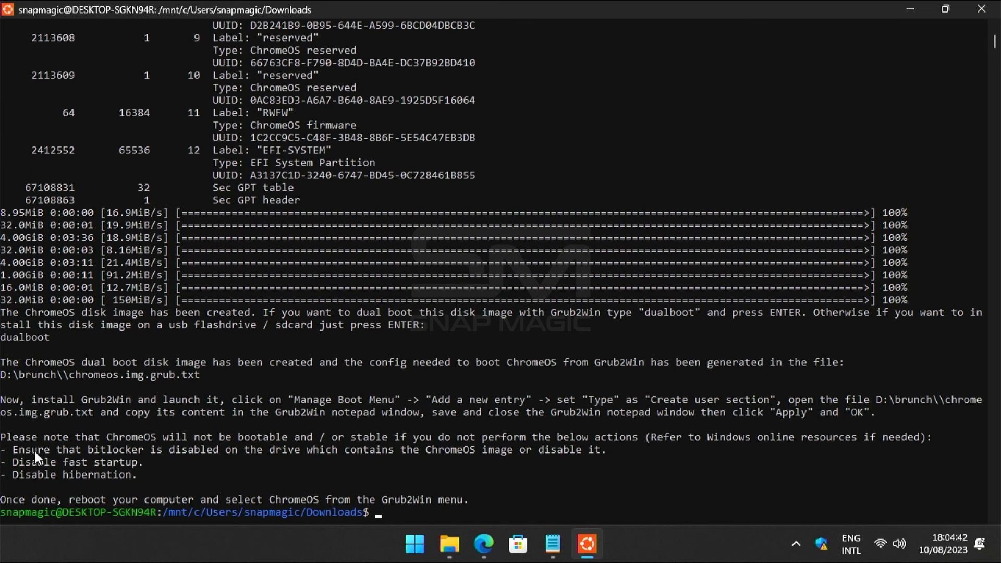
{"action": "left_click_drag", "start_coordinate": [16, 449], "coordinate": [153, 449]}
{"action": "type", "text": "powercfg.exe /hibernate off"}
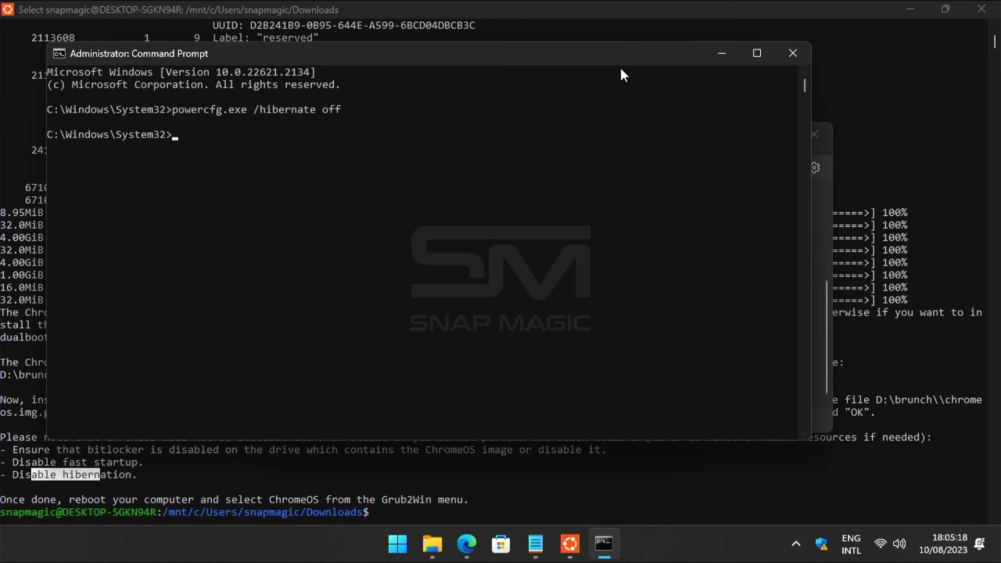
- Search Start for 'registry Editor'
{"action": "left_click", "coordinate": [396, 544]}
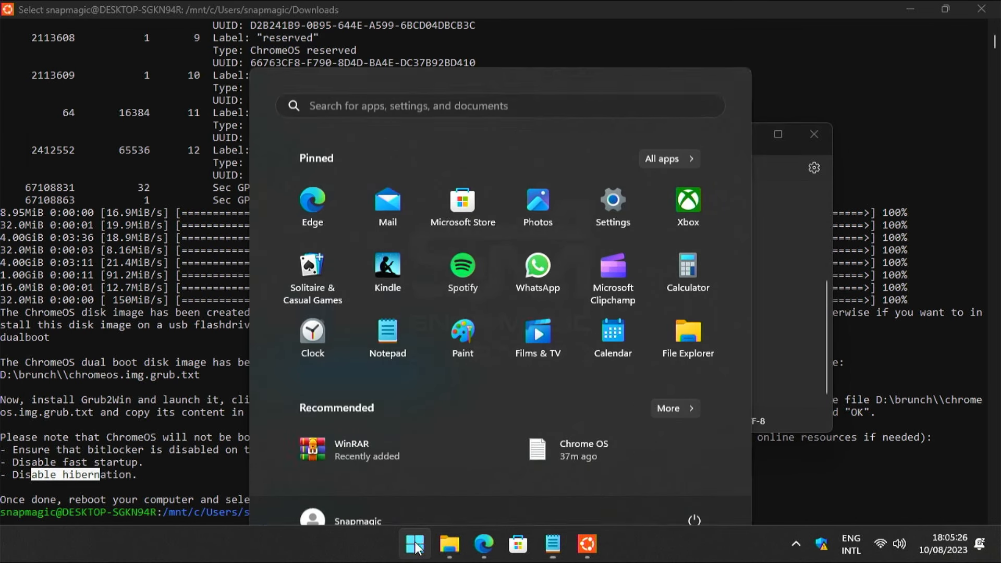
{"action": "type", "text": "registry Editor"}
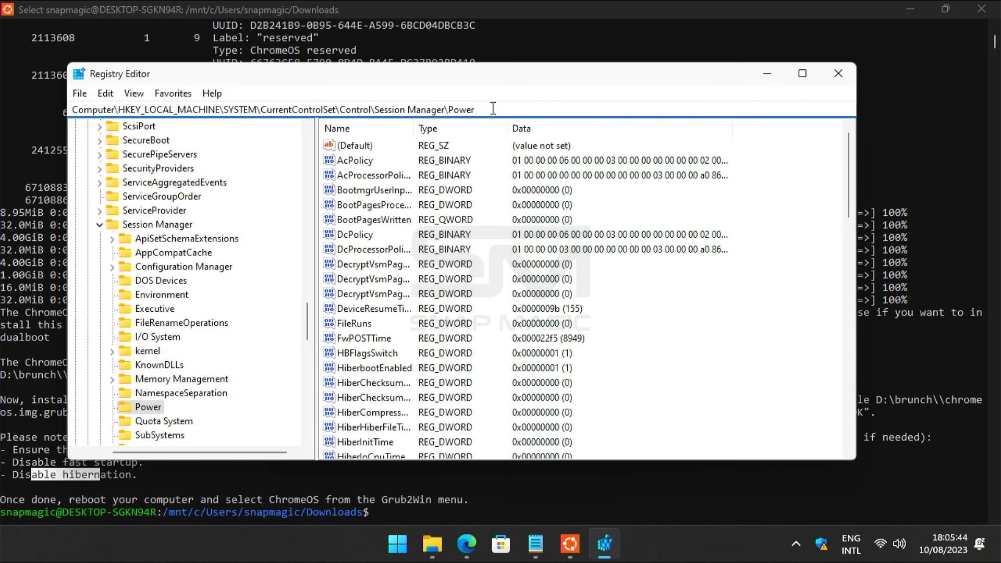
- Go to the Session Manager\Power key and open HiberbootEnabled (value 1) for editing
{"action": "triple_click", "coordinate": [243, 112]}
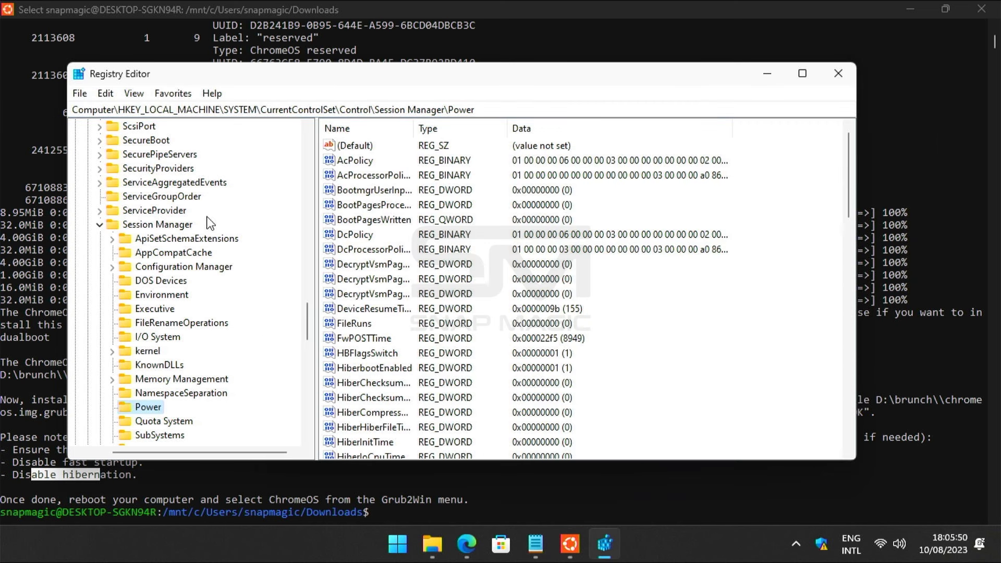
{"action": "left_click", "coordinate": [356, 234]}
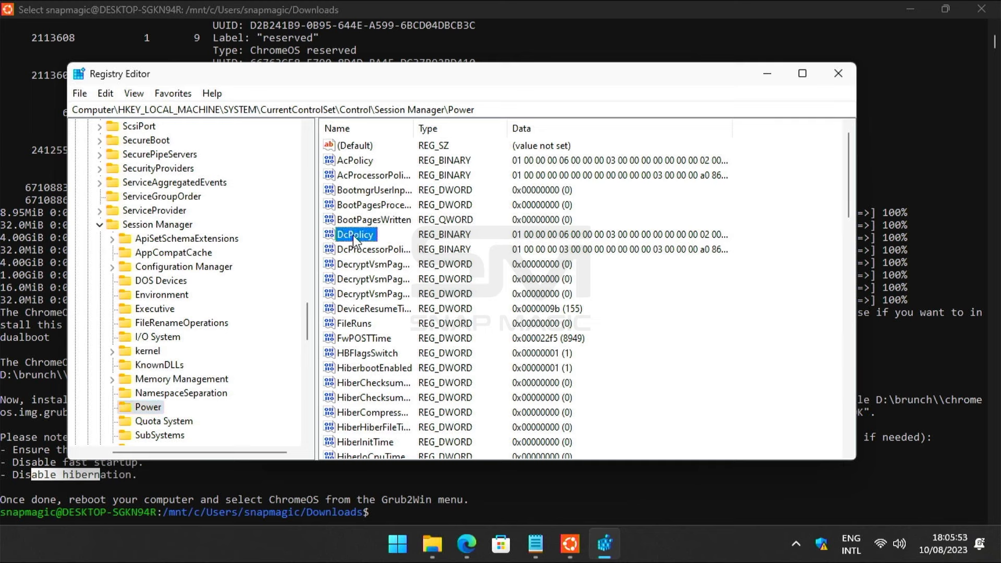
{"action": "left_click", "coordinate": [375, 368]}
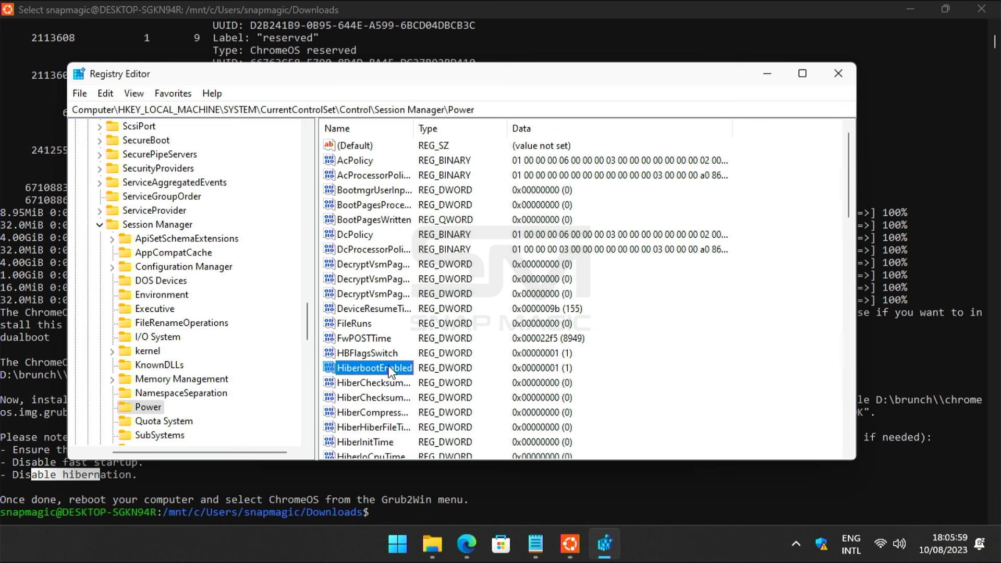
{"action": "double_click", "coordinate": [375, 368]}
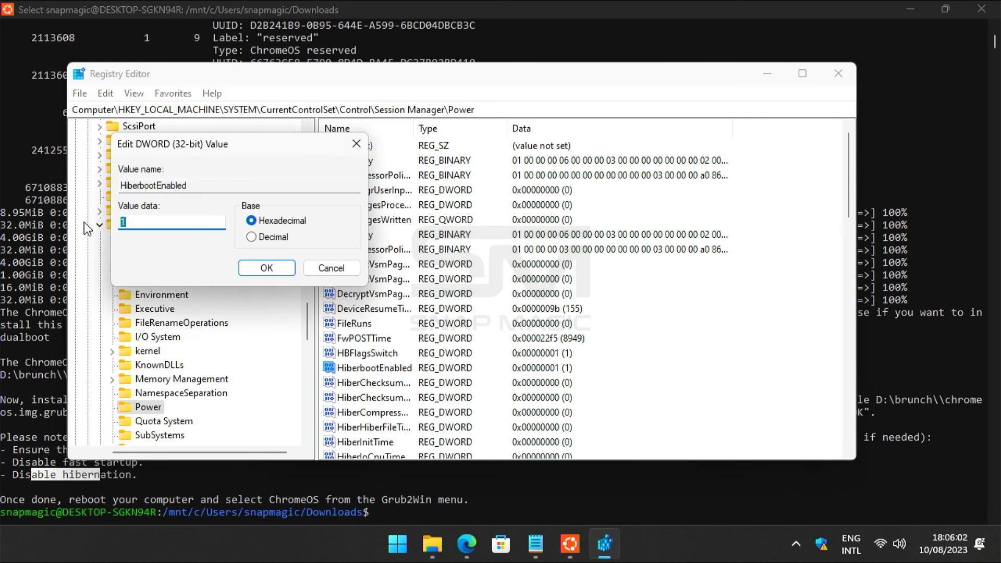
{"action": "left_click", "coordinate": [267, 268]}
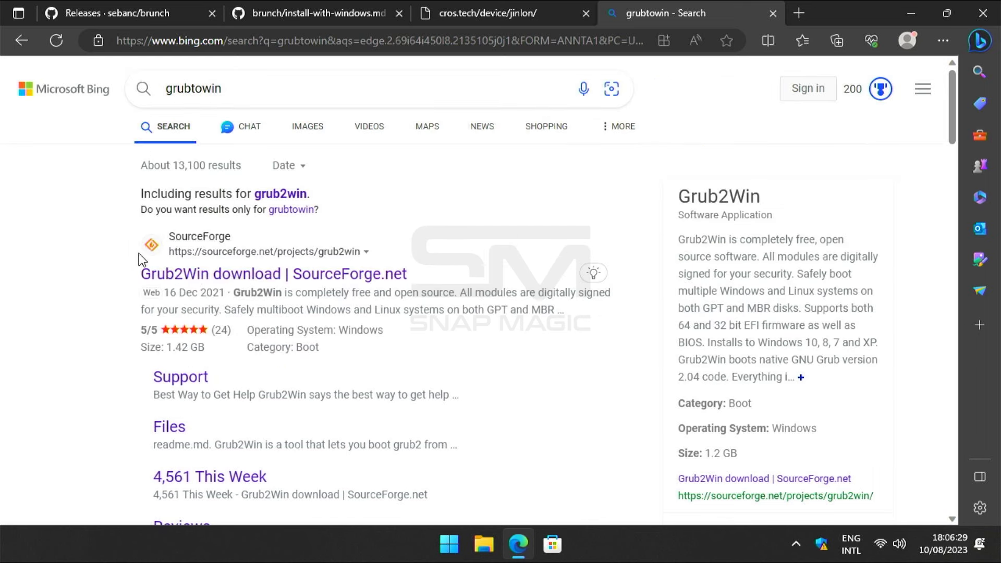
- Download grub2win.zip from SourceForge and show it in the Downloads folder
{"action": "left_click", "coordinate": [275, 274]}
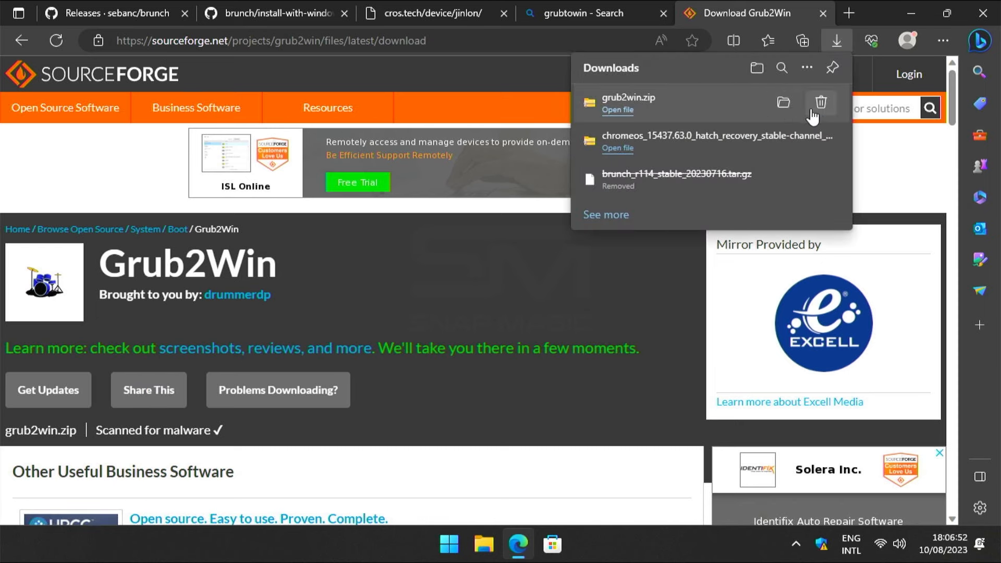
{"action": "left_click", "coordinate": [783, 102]}
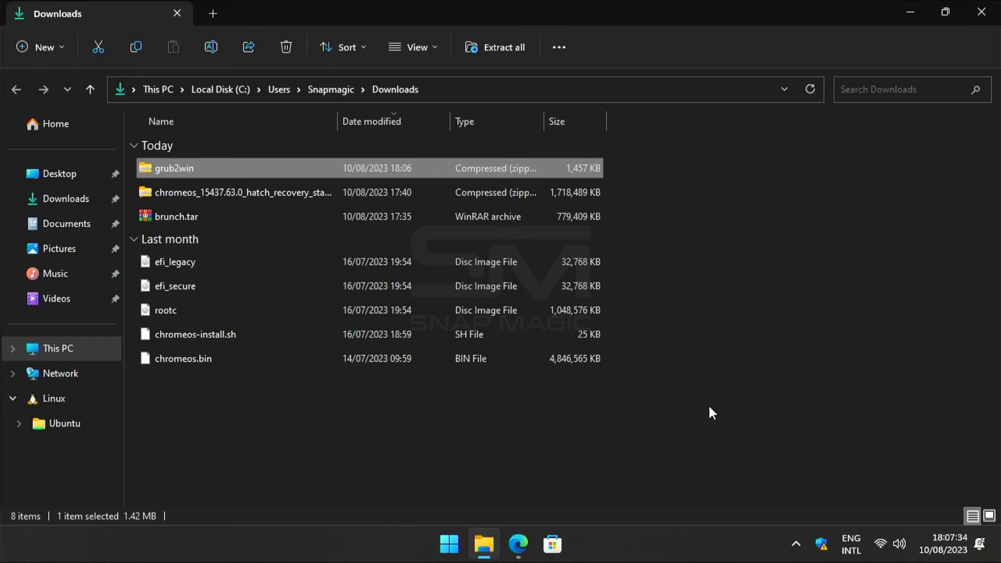
- Extract grub2win.zip and install Grub2Win to C:\grub2 with current modules
{"action": "right_click", "coordinate": [167, 168]}
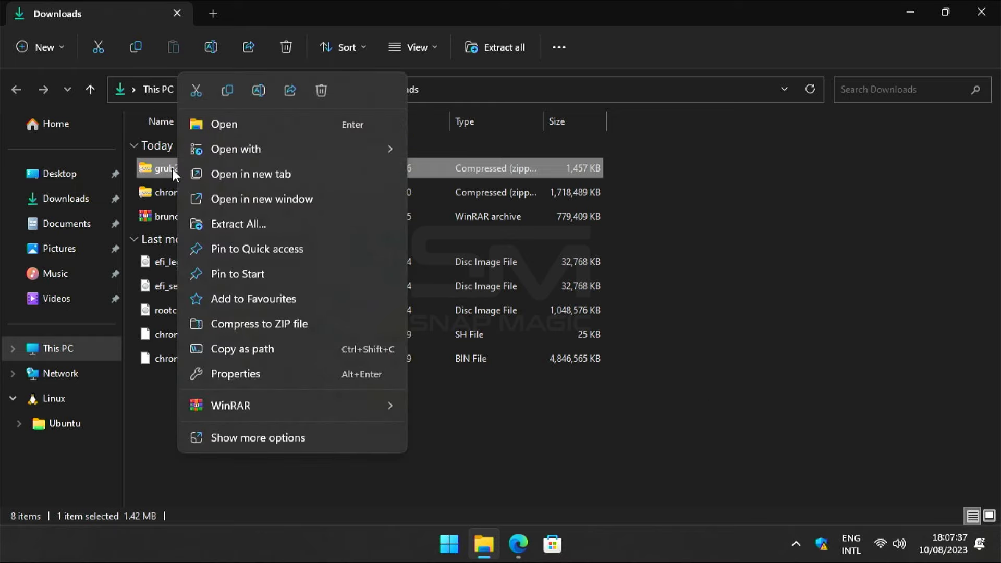
{"action": "left_click", "coordinate": [468, 510]}
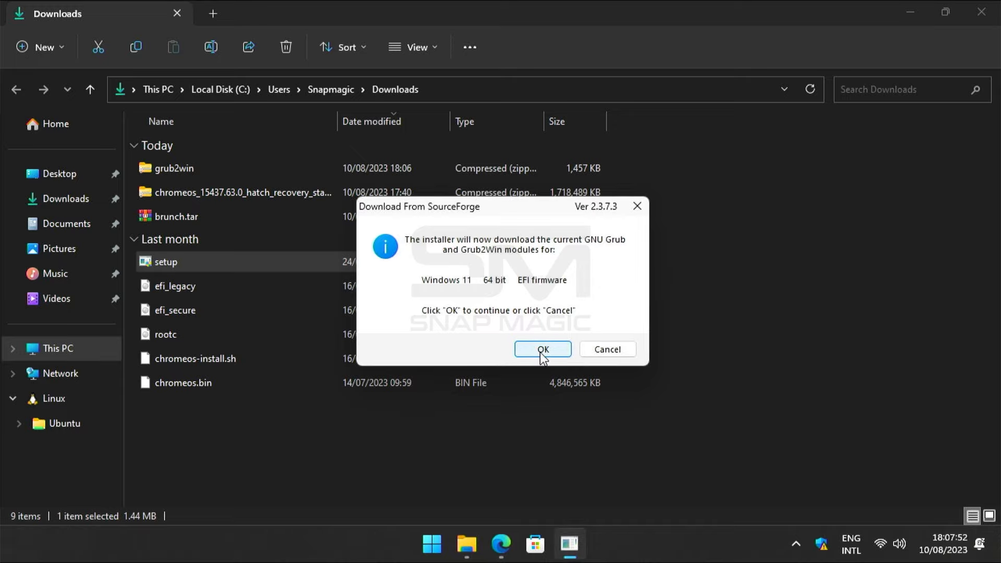
{"action": "left_click", "coordinate": [543, 349]}
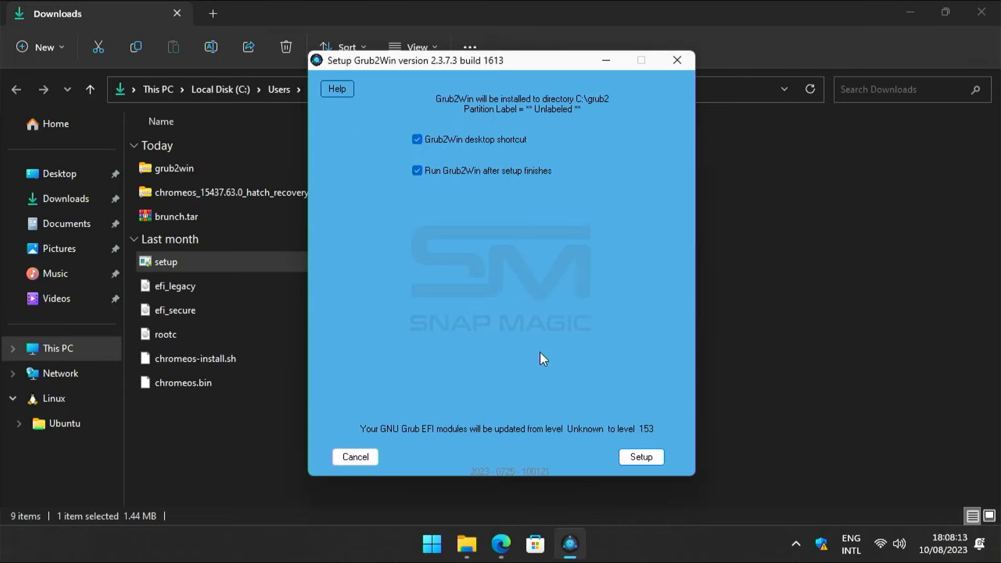
{"action": "left_click", "coordinate": [641, 457]}
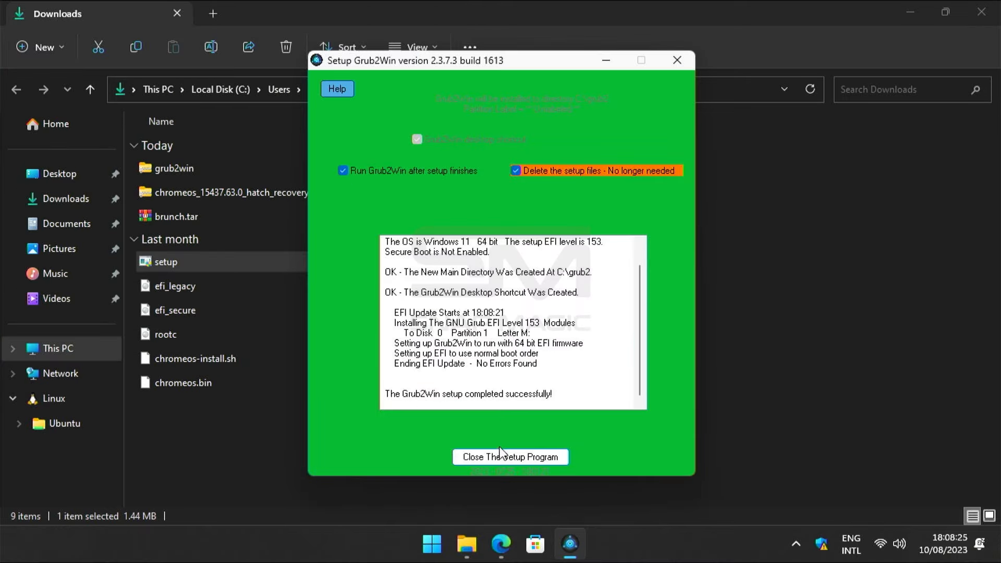
{"action": "left_click", "coordinate": [511, 457]}
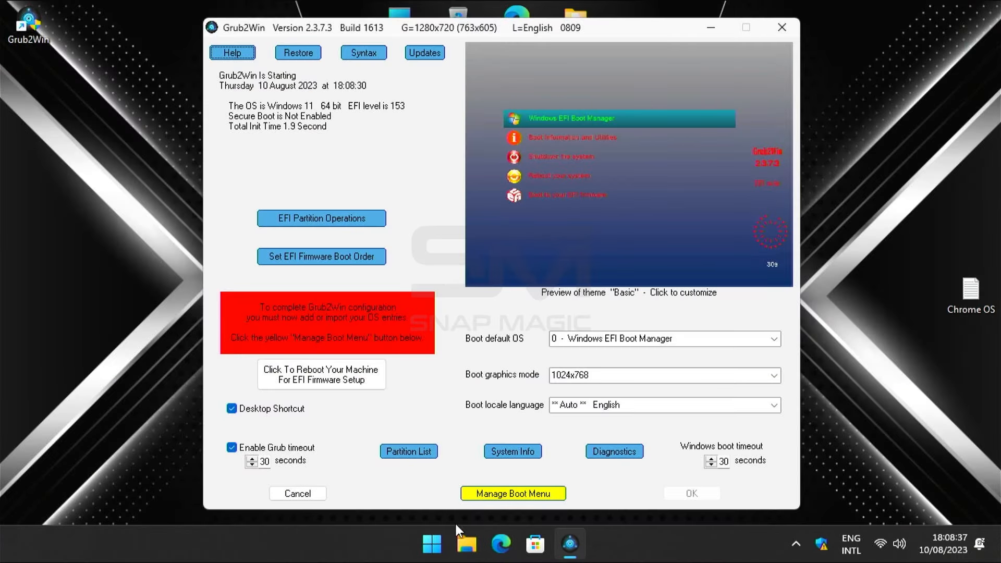
- Open D:\brunch\chromeos.img.grub, copy its boot entries, and return to Grub2Win
{"action": "left_click", "coordinate": [468, 543]}
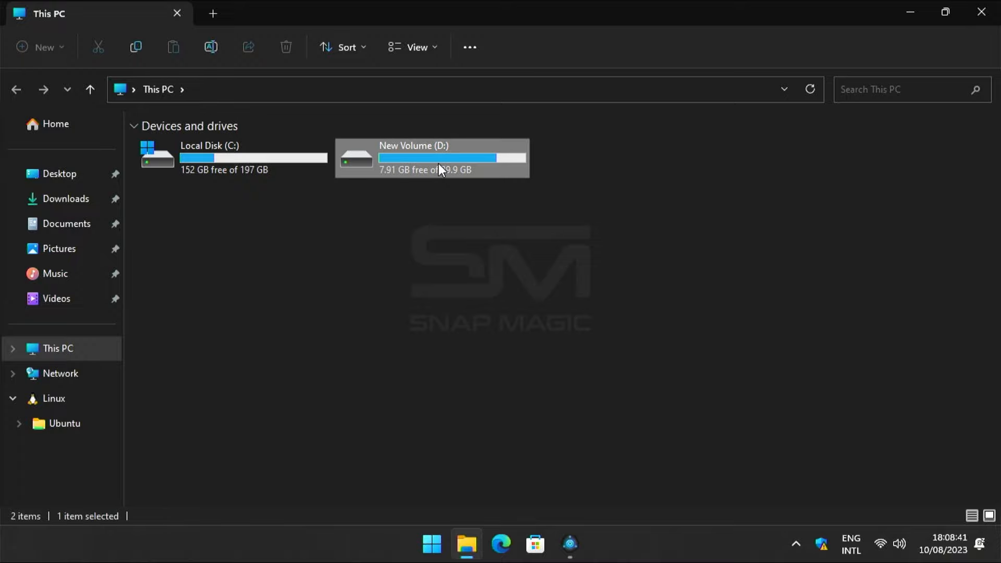
{"action": "double_click", "coordinate": [431, 157]}
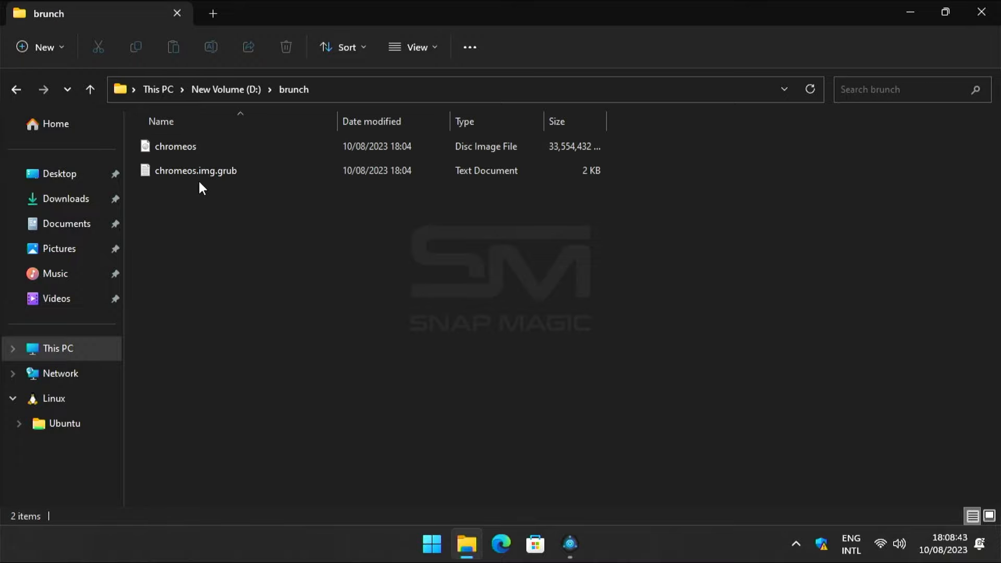
{"action": "double_click", "coordinate": [196, 170]}
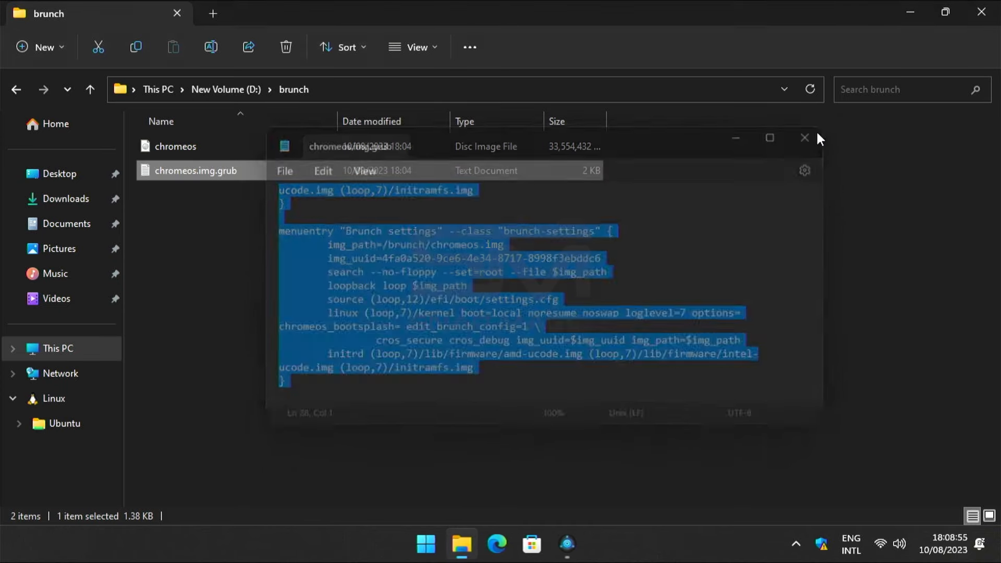
{"action": "left_click", "coordinate": [567, 544]}
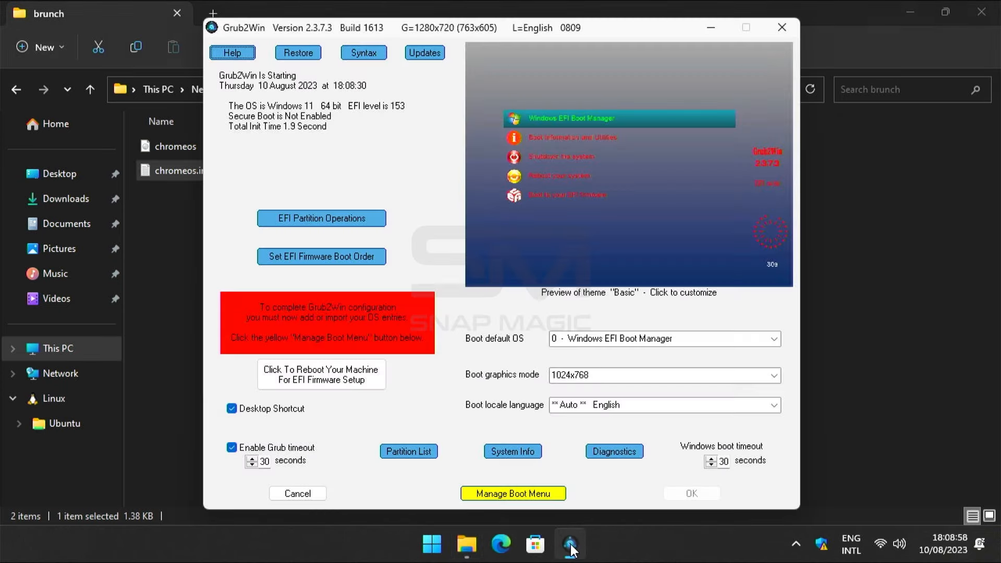
- Add a new boot menu entry of type user section named 'Chrome OS'
{"action": "left_click", "coordinate": [514, 494]}
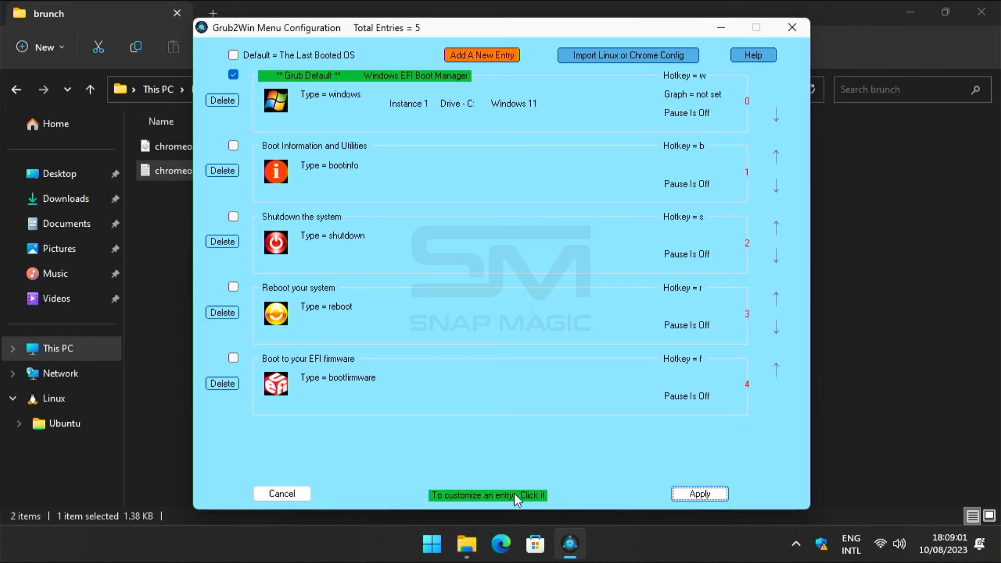
{"action": "left_click", "coordinate": [482, 55]}
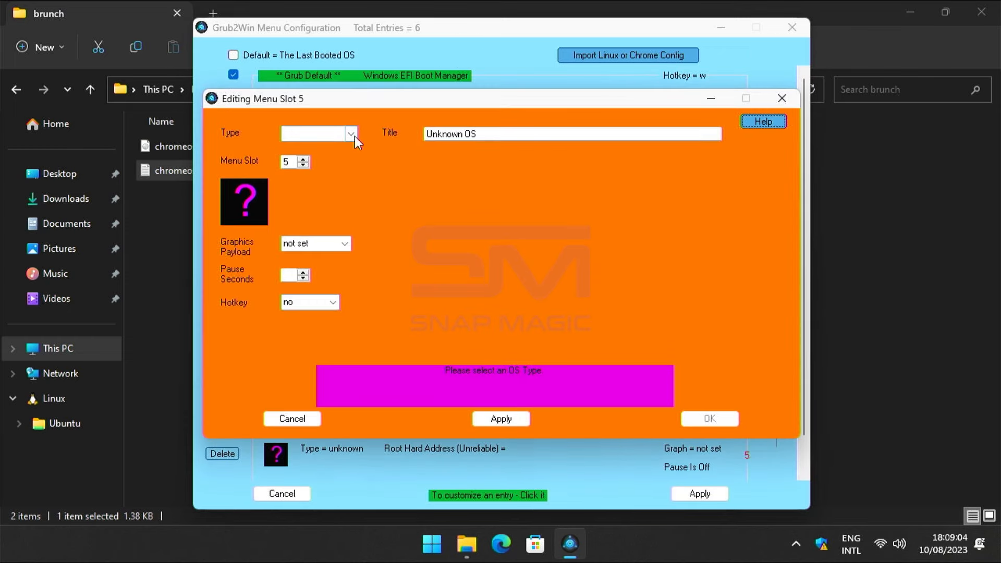
{"action": "type", "text": "C"}
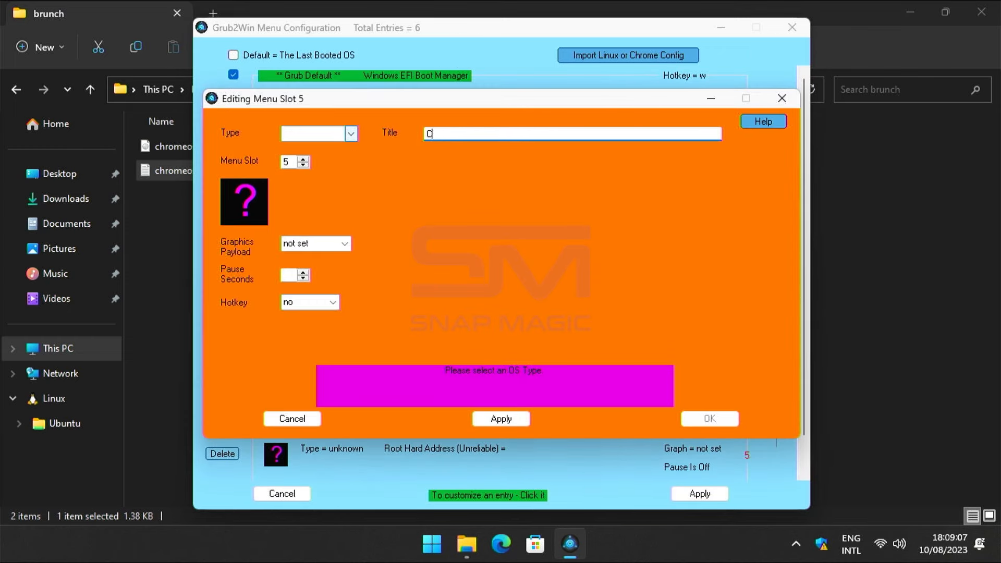
{"action": "type", "text": "Chrome OS"}
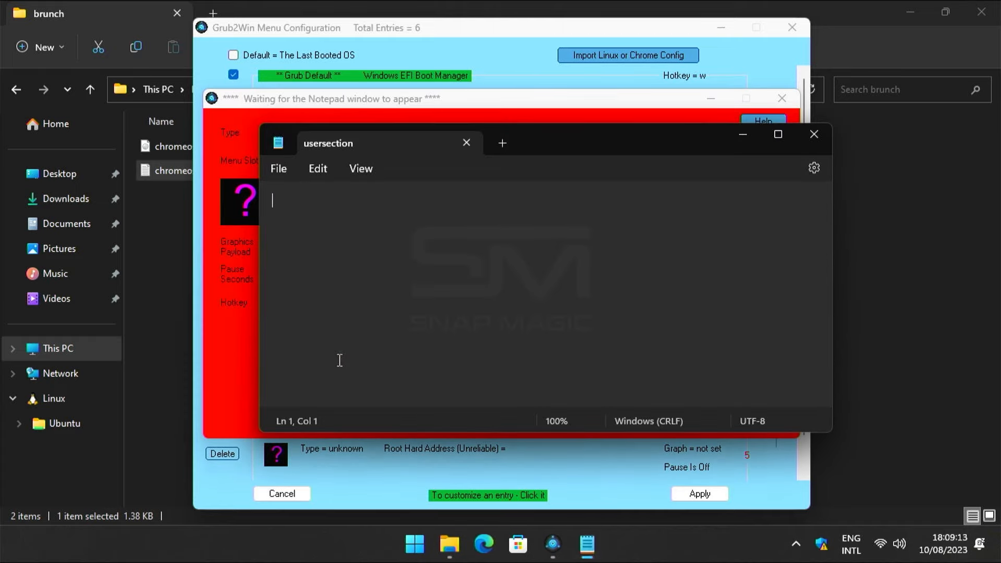
- Paste the Brunch entries, pass the syntax check, apply, and close Grub2Win
{"action": "left_click", "coordinate": [278, 168]}
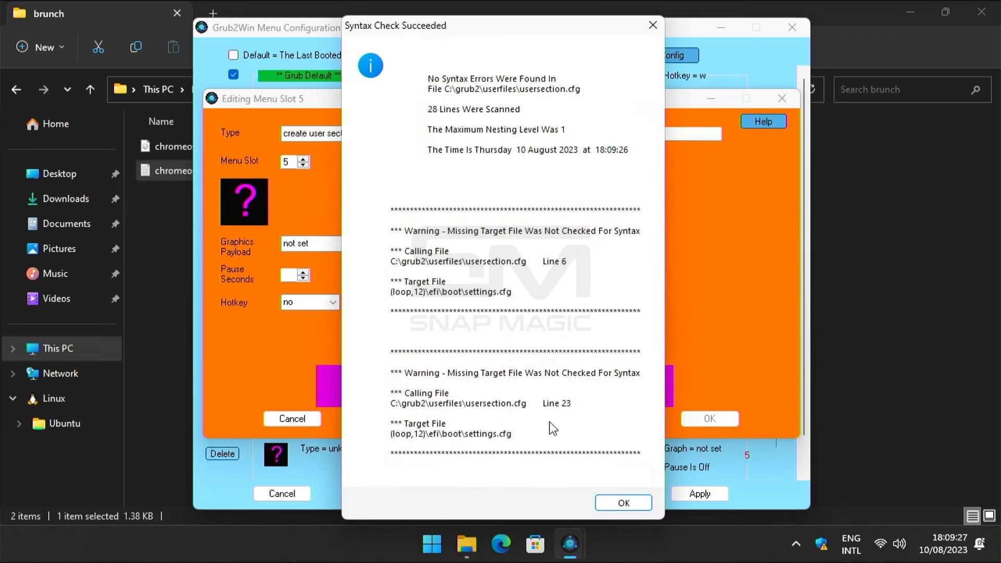
{"action": "left_click", "coordinate": [624, 503]}
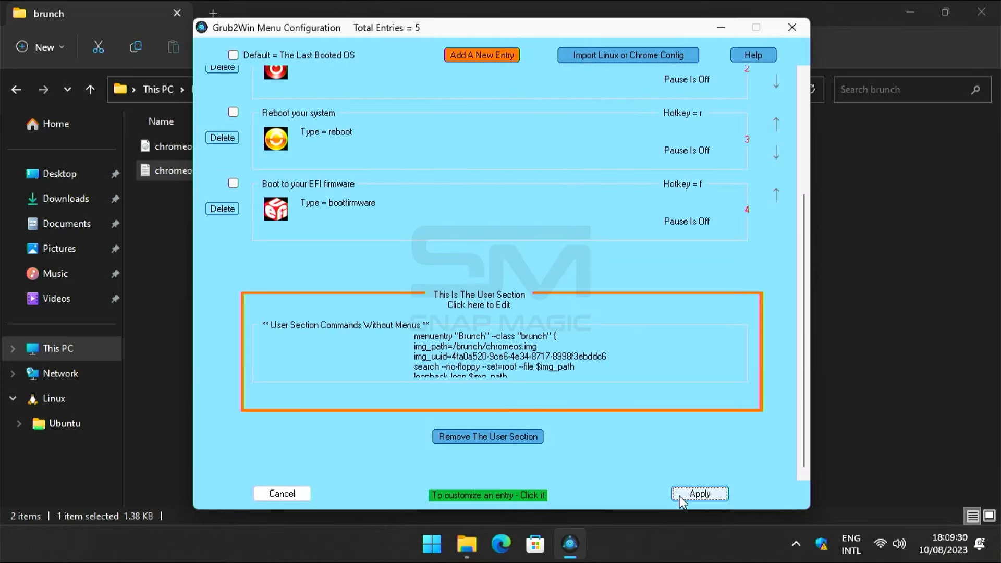
{"action": "left_click", "coordinate": [700, 493]}
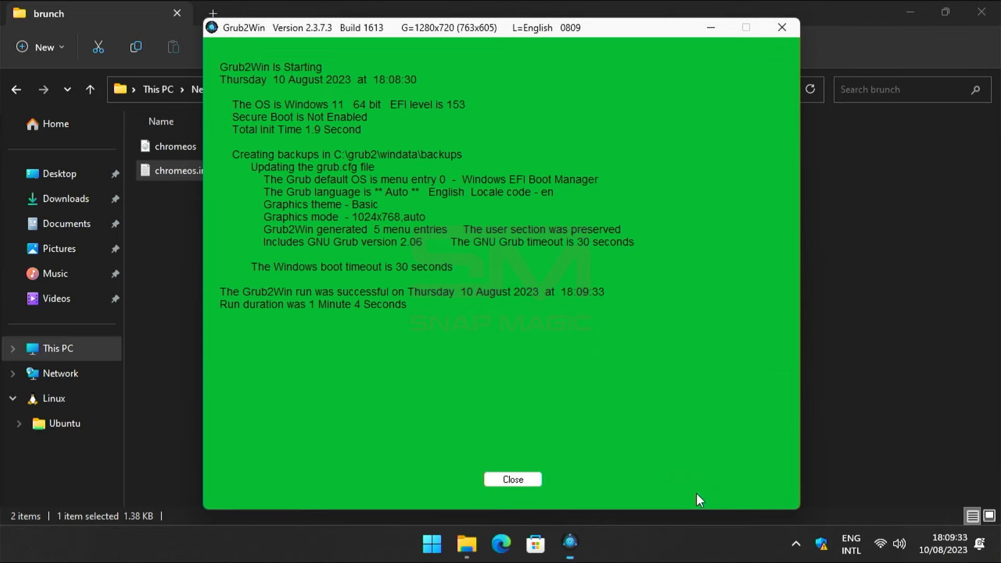
{"action": "left_click", "coordinate": [513, 479]}
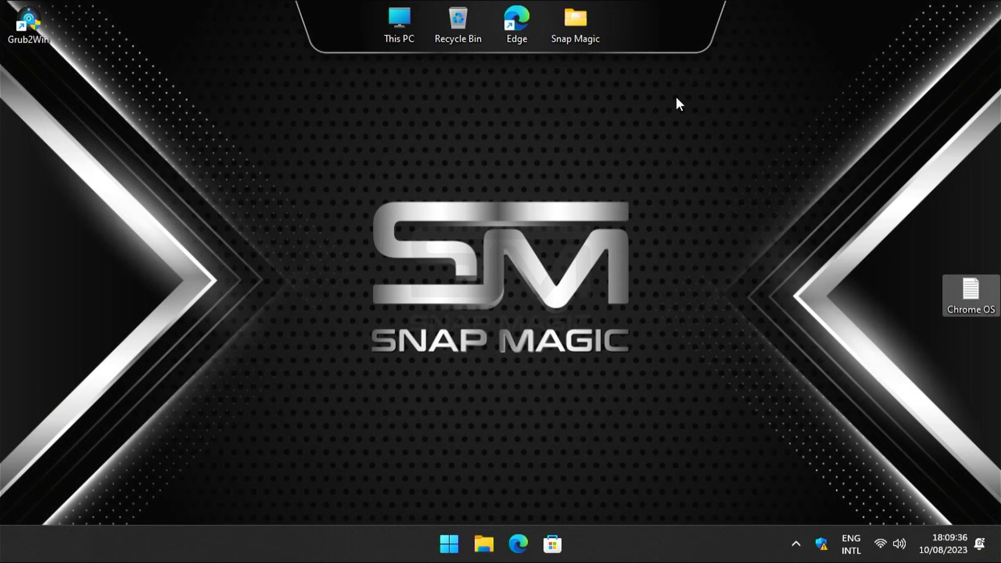
- Restart Windows from the Start menu power options
{"action": "left_click", "coordinate": [451, 558]}
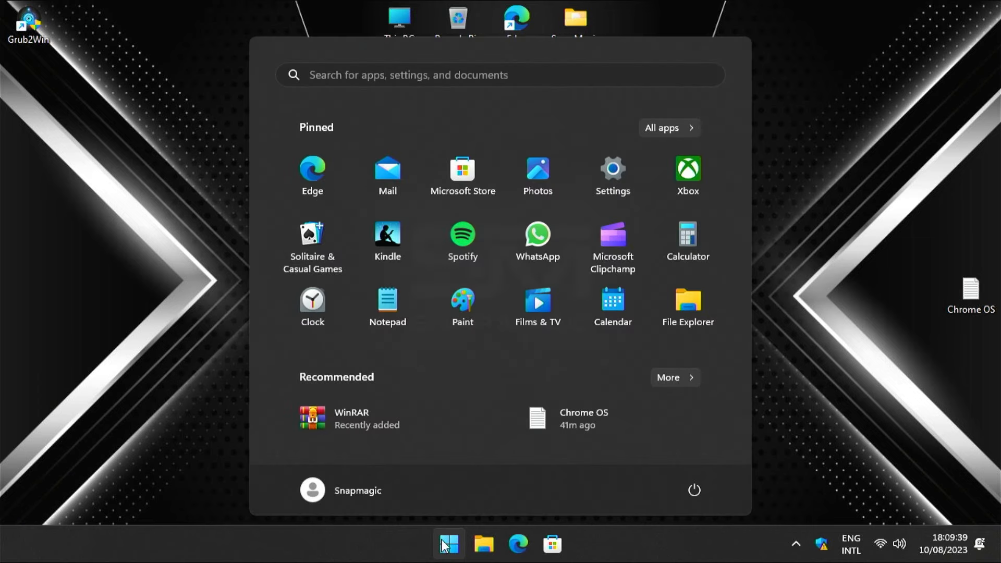
{"action": "left_click", "coordinate": [694, 490]}
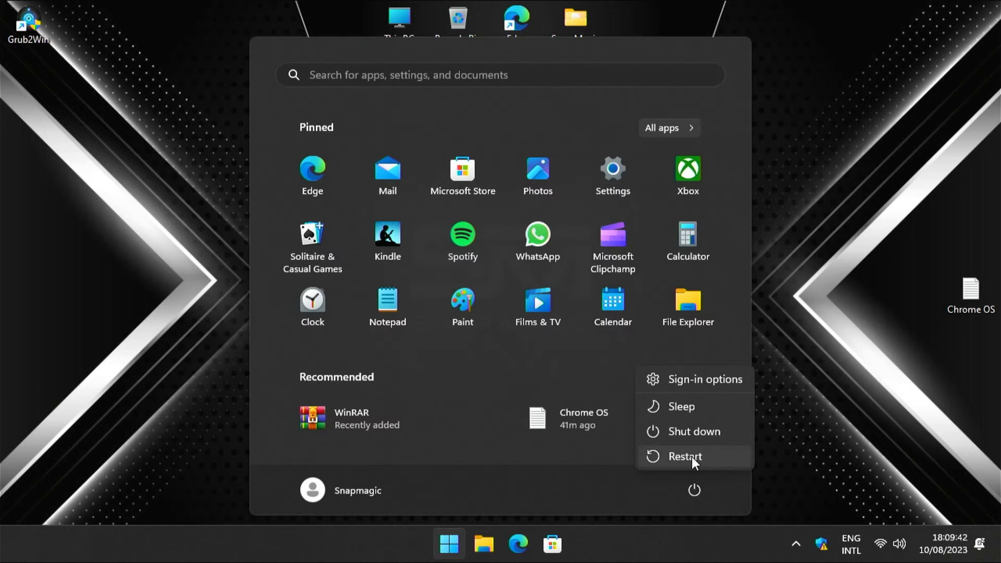
{"action": "left_click", "coordinate": [684, 456]}
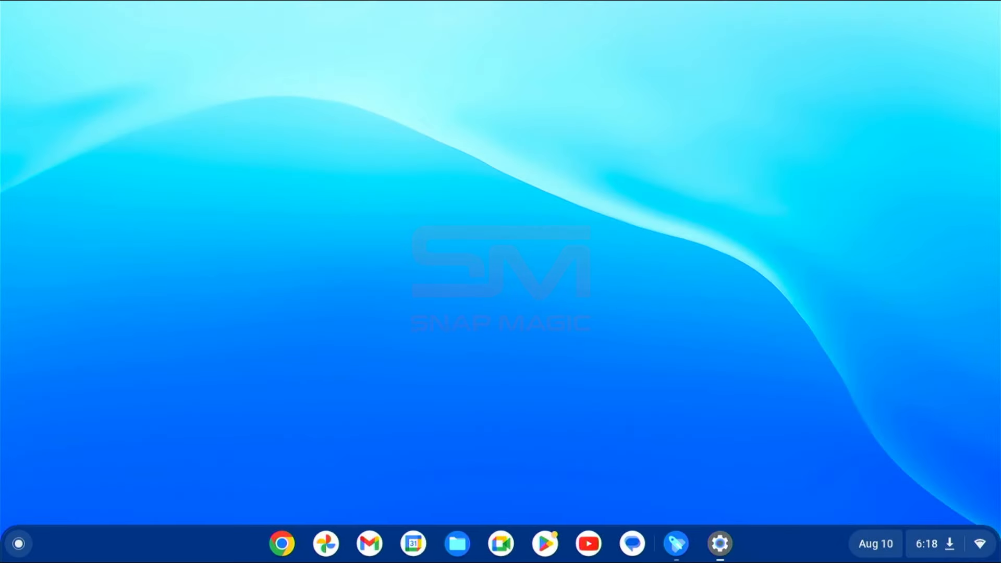
{"action": "left_click", "coordinate": [721, 544]}
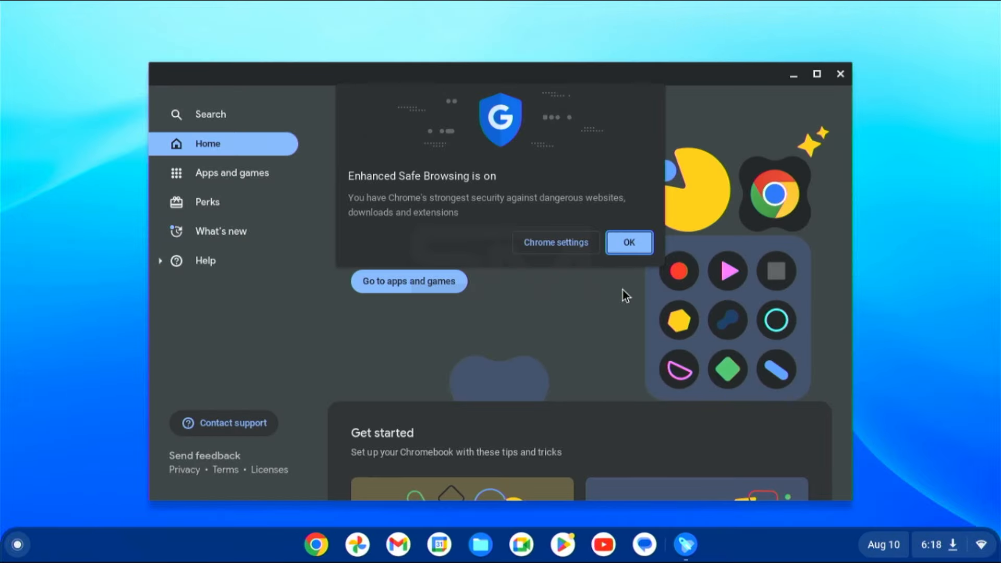
{"action": "left_click", "coordinate": [628, 242]}
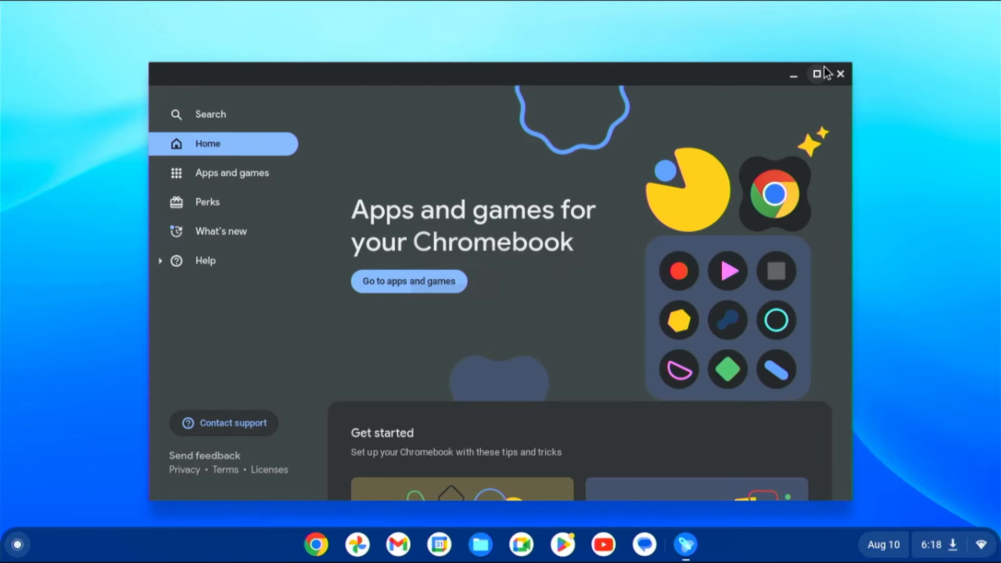
{"action": "left_click", "coordinate": [842, 74]}
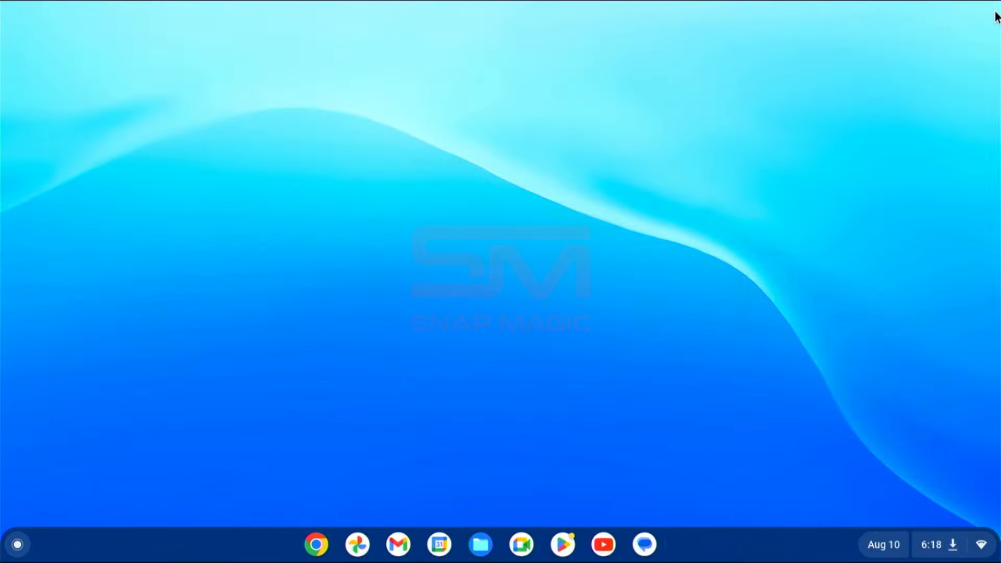
{"action": "mouse_move", "coordinate": [276, 396]}
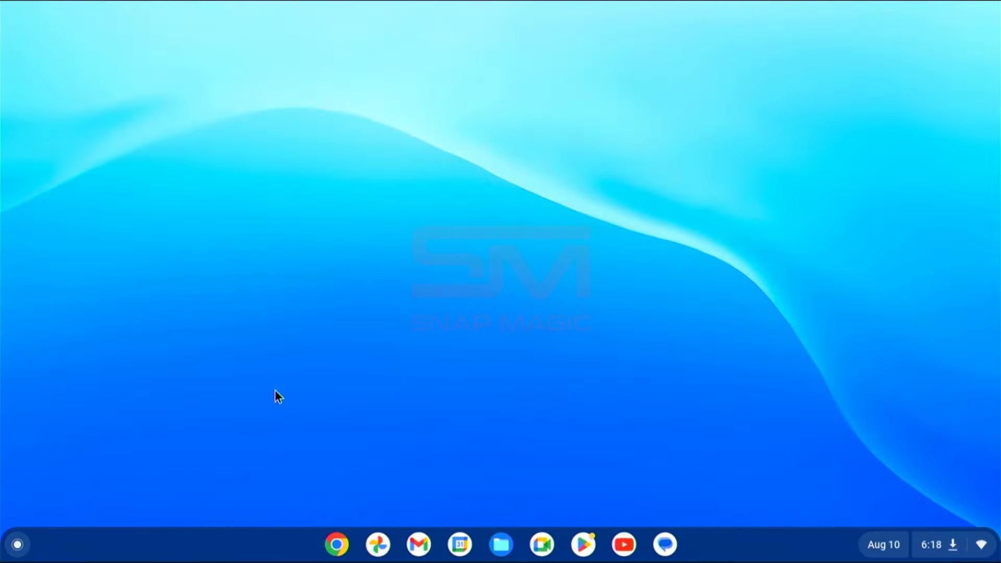